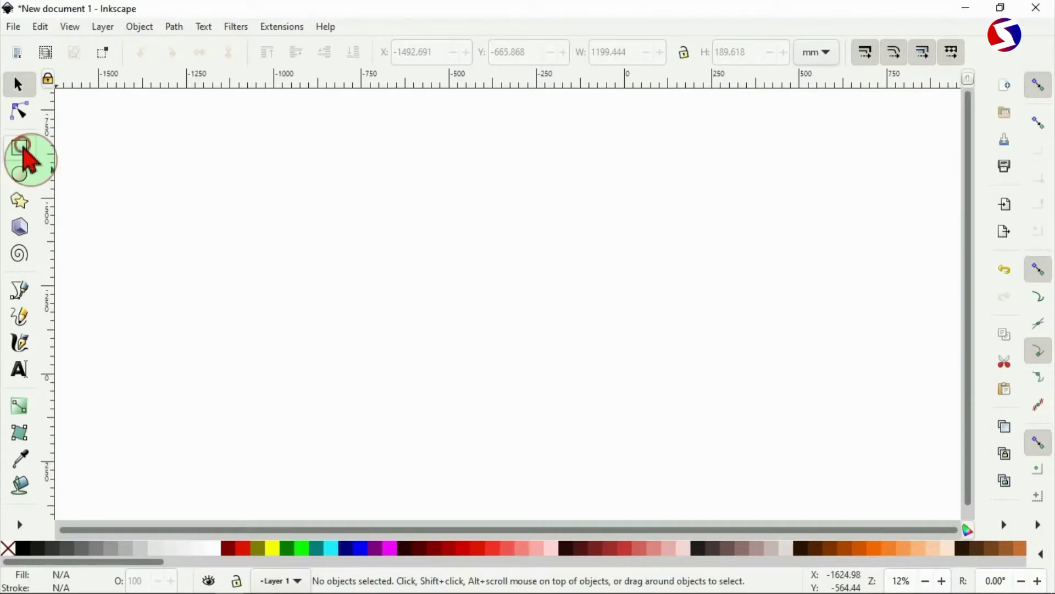
Draw a wide rectangle, fill it solid black, and enlarge it to cover the page
{"action": "left_click", "coordinate": [19, 147]}
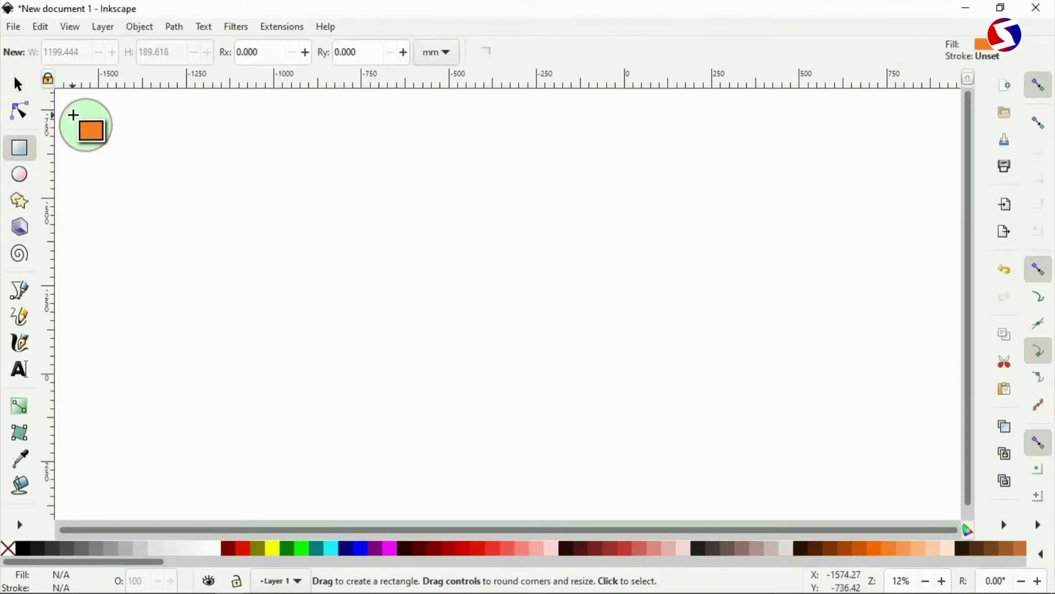
{"action": "left_click_drag", "start_coordinate": [73, 114], "coordinate": [731, 298]}
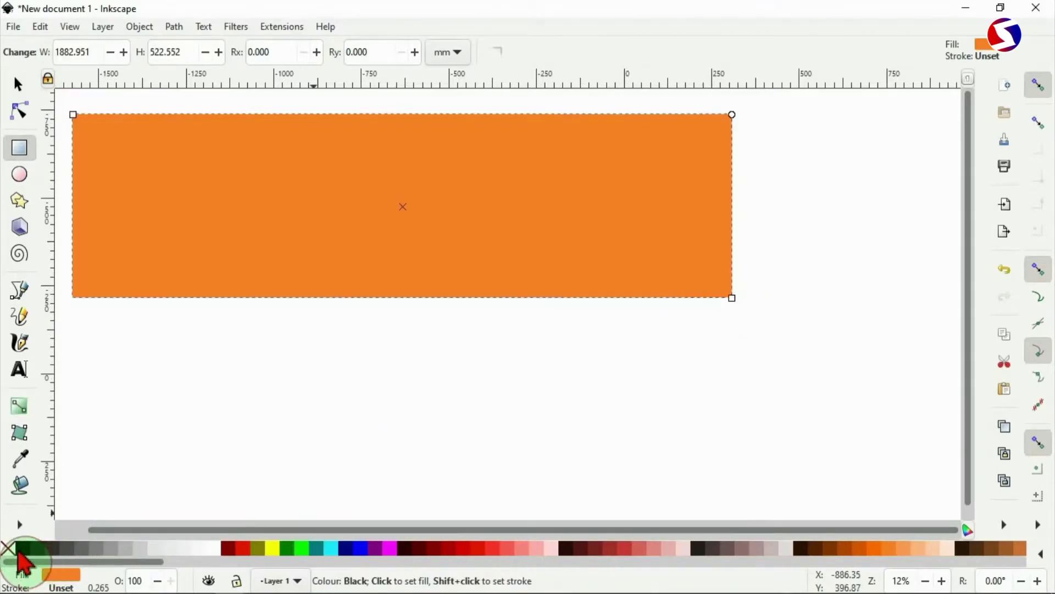
{"action": "left_click", "coordinate": [9, 547]}
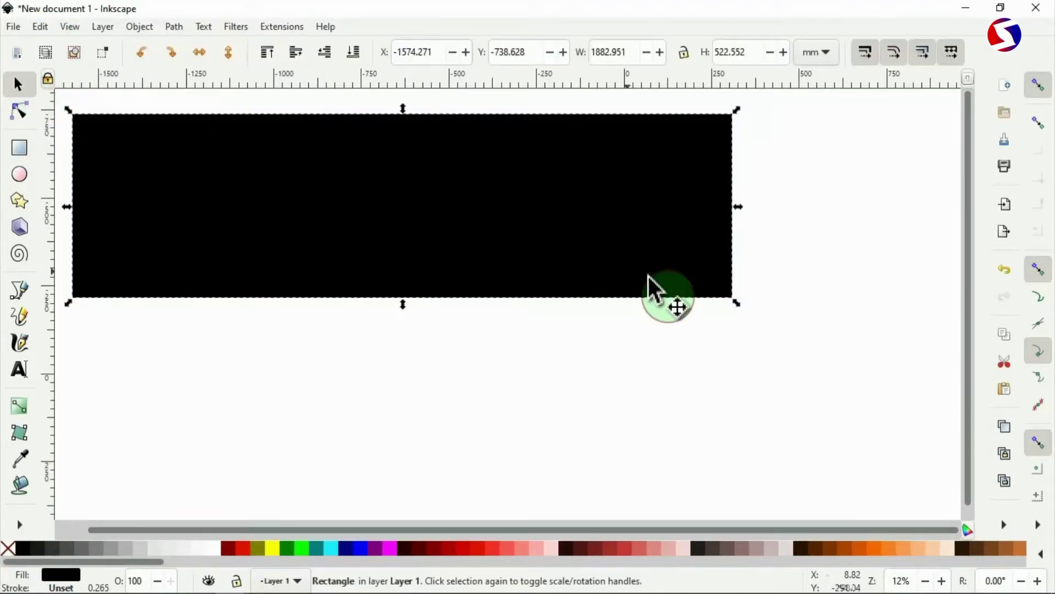
{"action": "left_click_drag", "start_coordinate": [737, 304], "coordinate": [870, 396]}
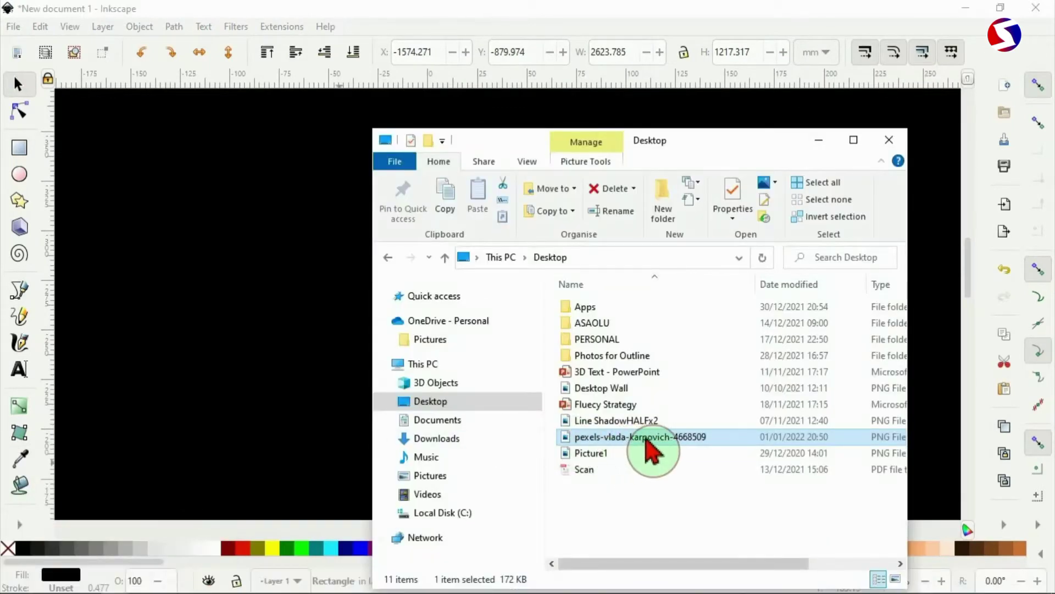
Drag the pexels-vlada-karpovich-4668509 PNG onto the canvas and import it as embedded
{"action": "left_click_drag", "start_coordinate": [640, 436], "coordinate": [545, 438]}
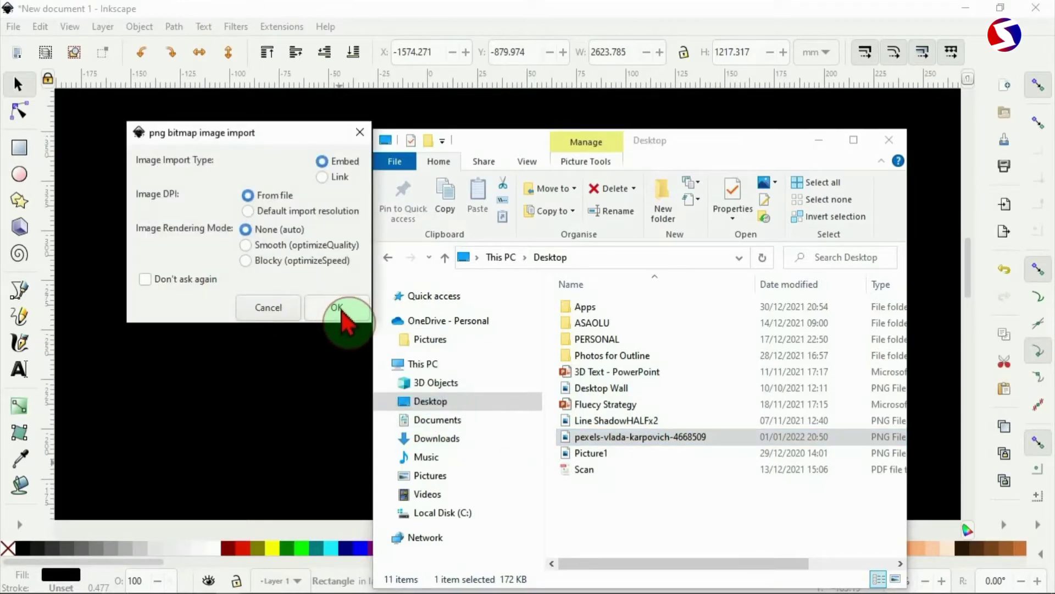
{"action": "left_click", "coordinate": [336, 308]}
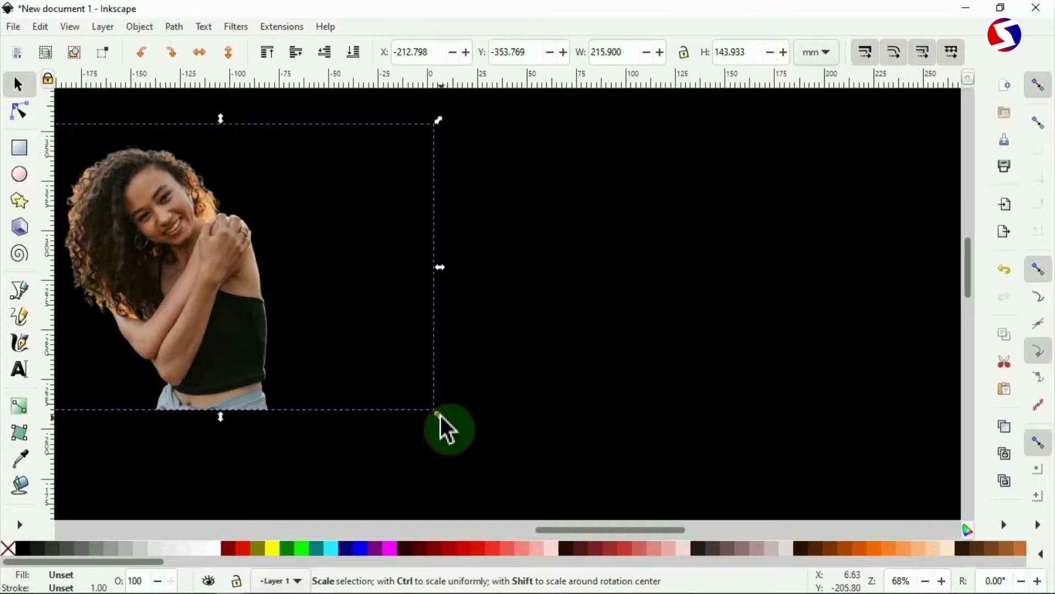
Enlarge the woman's photo proportionally by dragging a corner handle
{"action": "left_click_drag", "start_coordinate": [437, 413], "coordinate": [677, 337]}
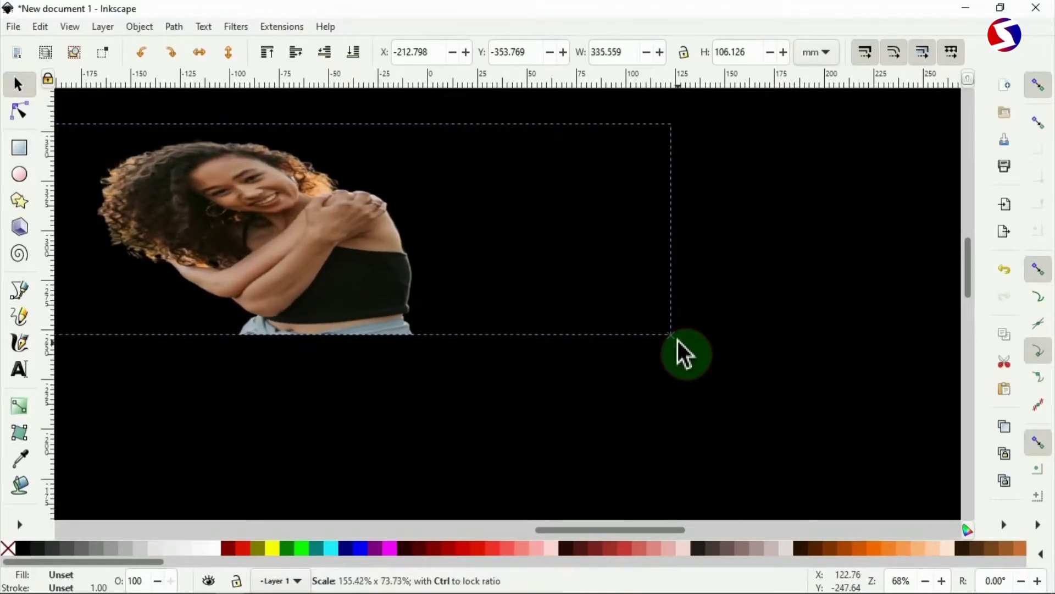
{"action": "left_click_drag", "start_coordinate": [669, 336], "coordinate": [400, 468]}
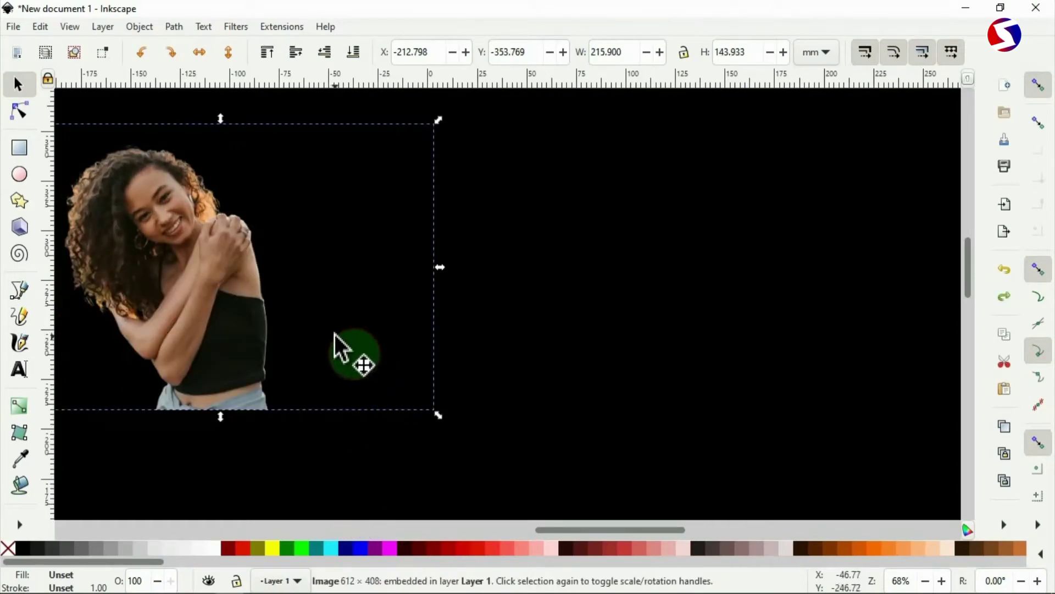
{"action": "mouse_move", "coordinate": [684, 53]}
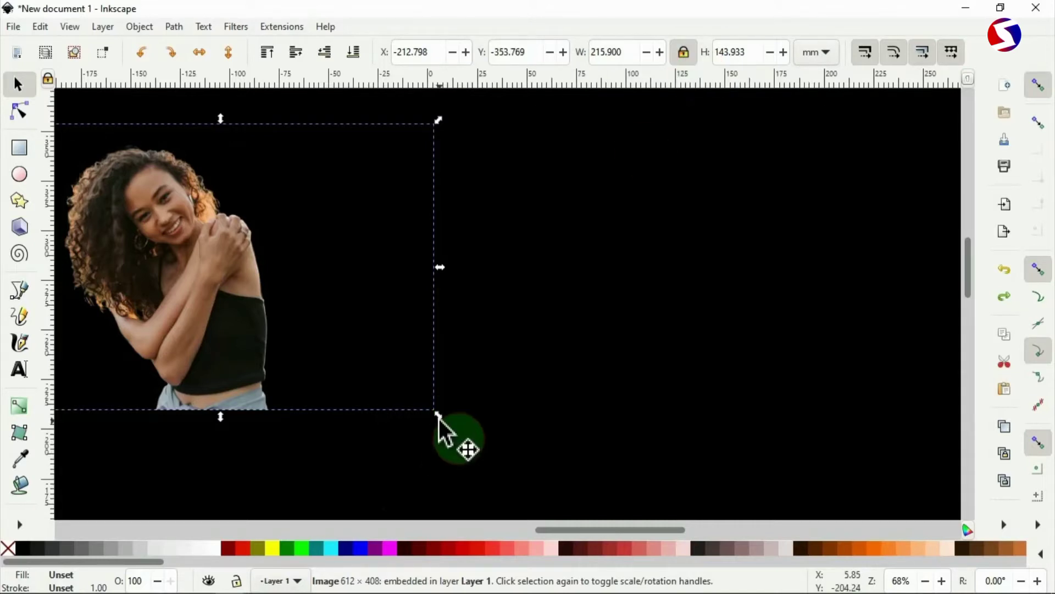
{"action": "left_click_drag", "start_coordinate": [438, 414], "coordinate": [572, 508]}
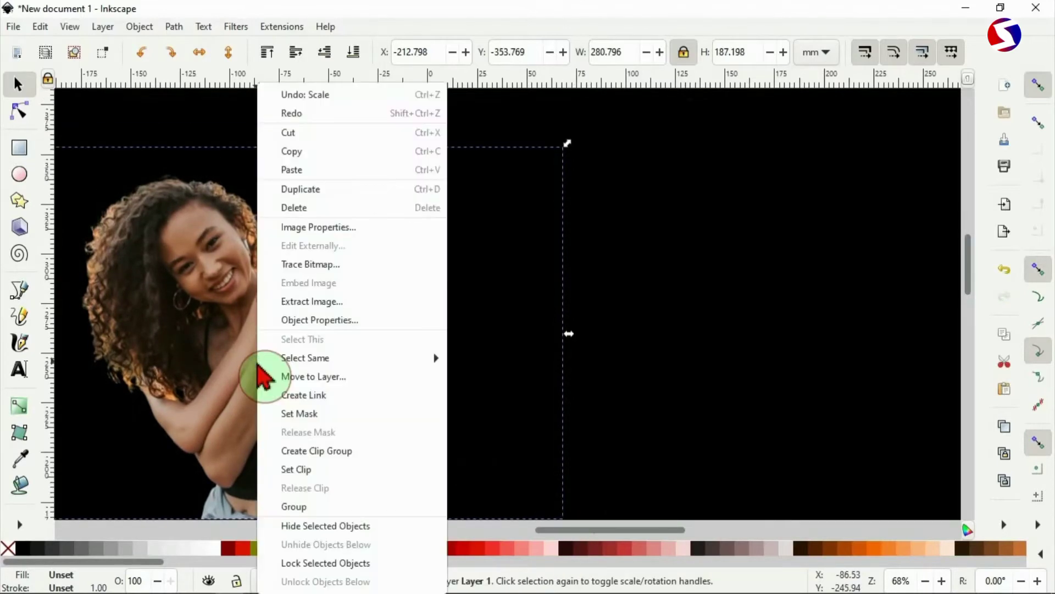
{"action": "mouse_move", "coordinate": [350, 192]}
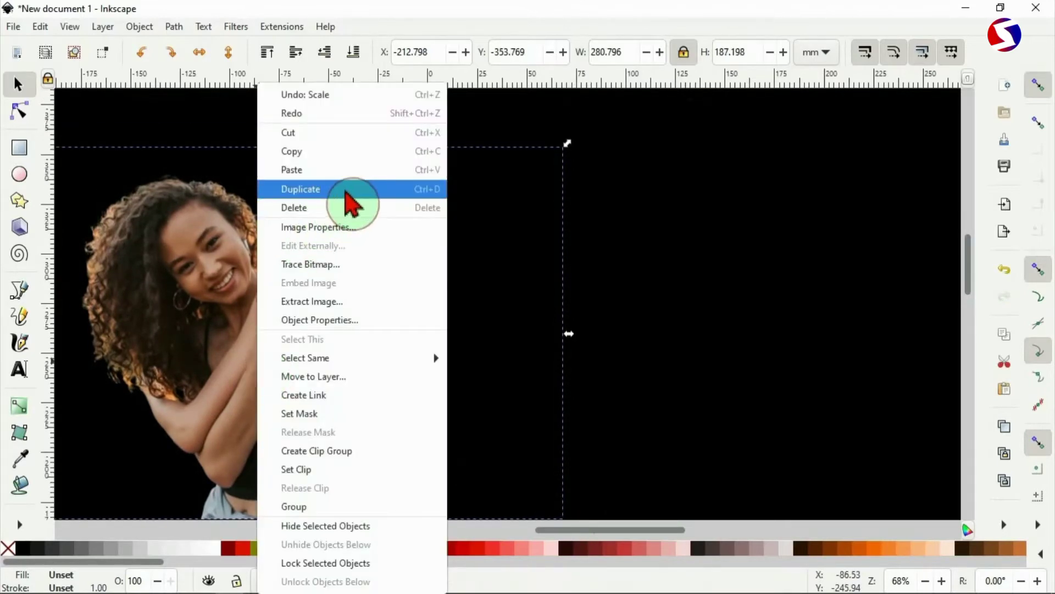
Duplicate the photo and place the copy overlapping to the right
{"action": "left_click", "coordinate": [300, 189]}
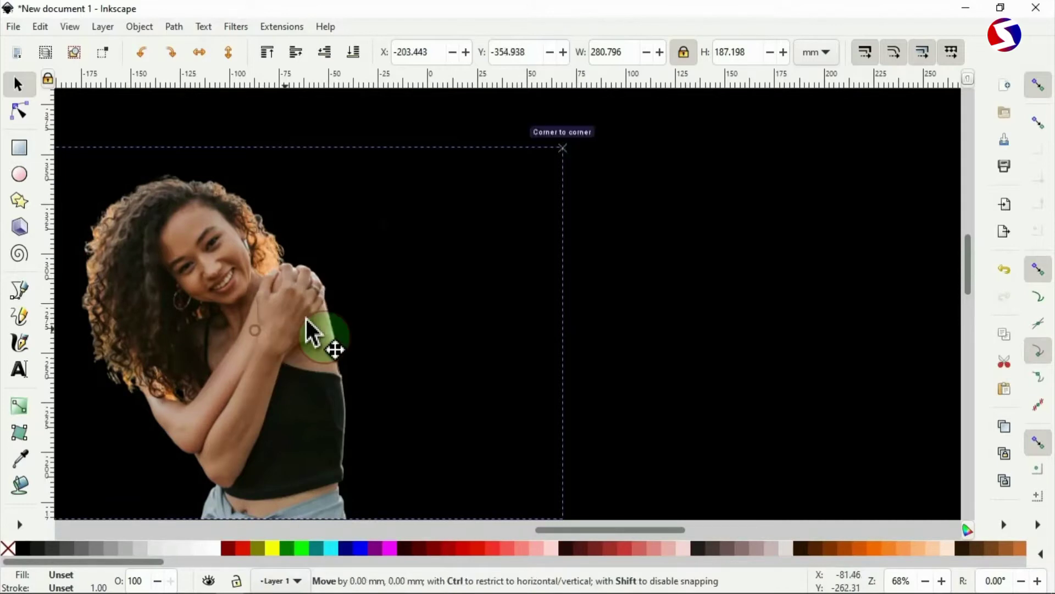
{"action": "left_click_drag", "start_coordinate": [306, 330], "coordinate": [401, 330]}
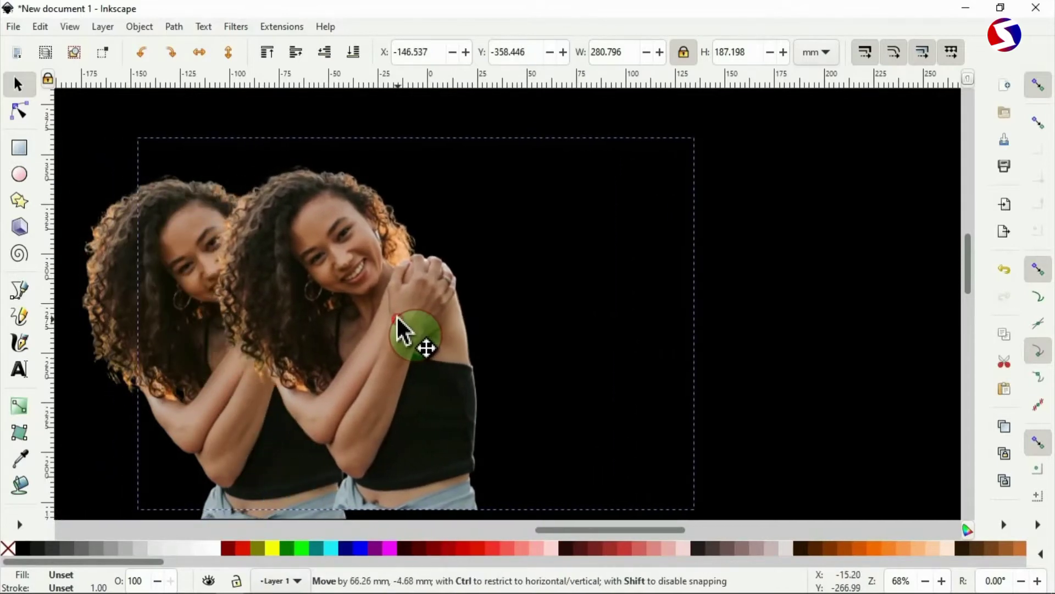
{"action": "left_click_drag", "start_coordinate": [417, 337], "coordinate": [125, 300]}
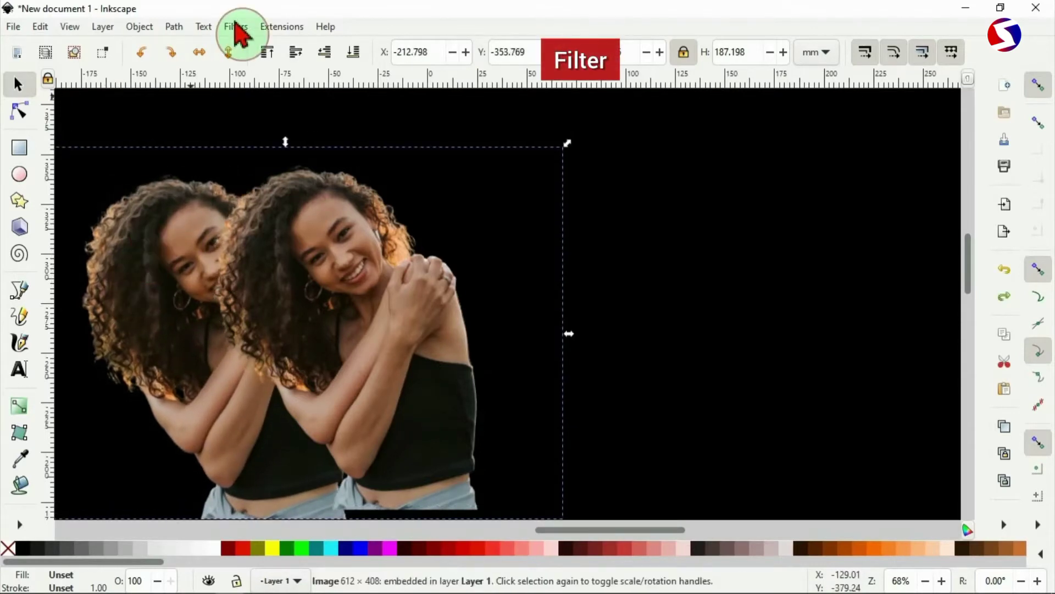
Apply Colourise to the rear photo with live preview, adjusting the tint to dark green
{"action": "left_click", "coordinate": [234, 27]}
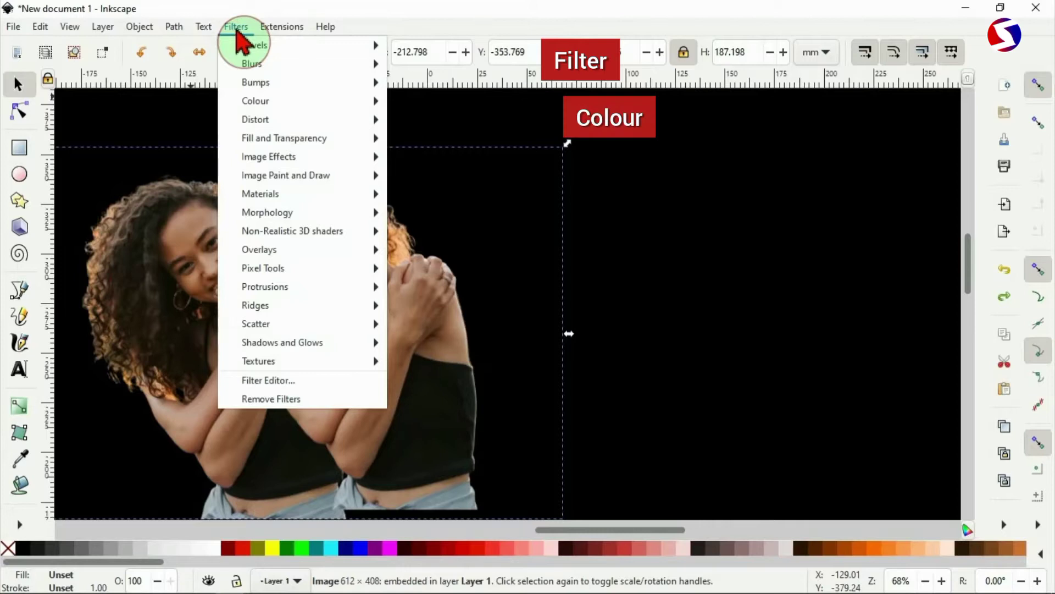
{"action": "mouse_move", "coordinate": [255, 101]}
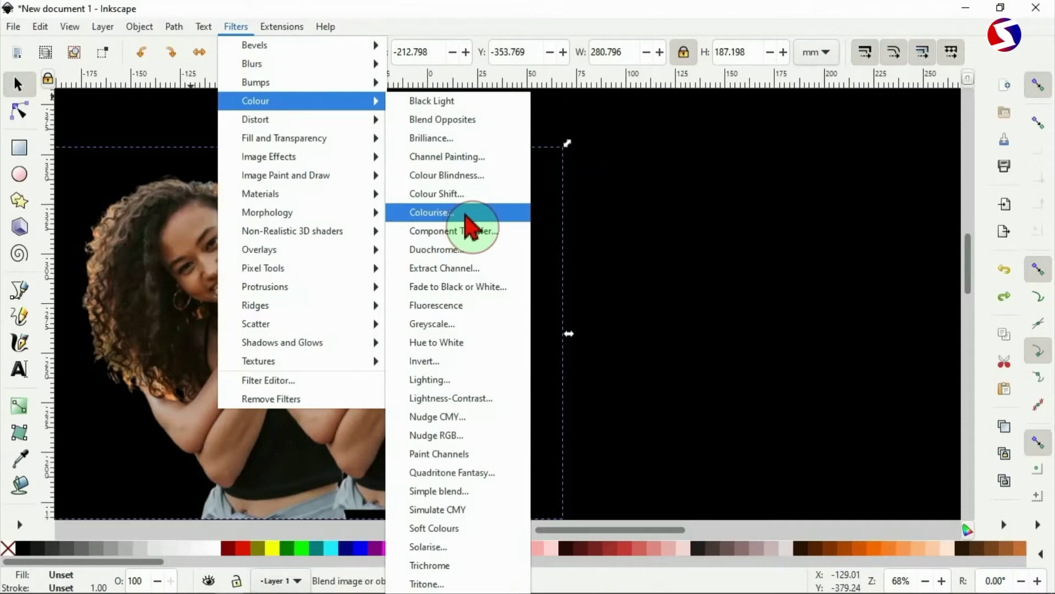
{"action": "left_click", "coordinate": [431, 212]}
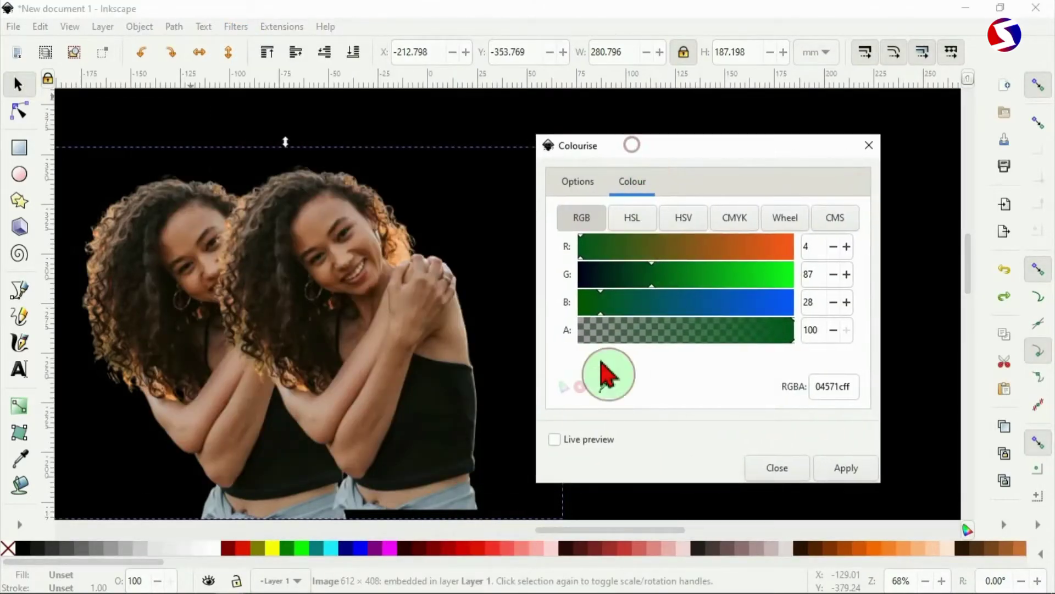
{"action": "left_click", "coordinate": [555, 438]}
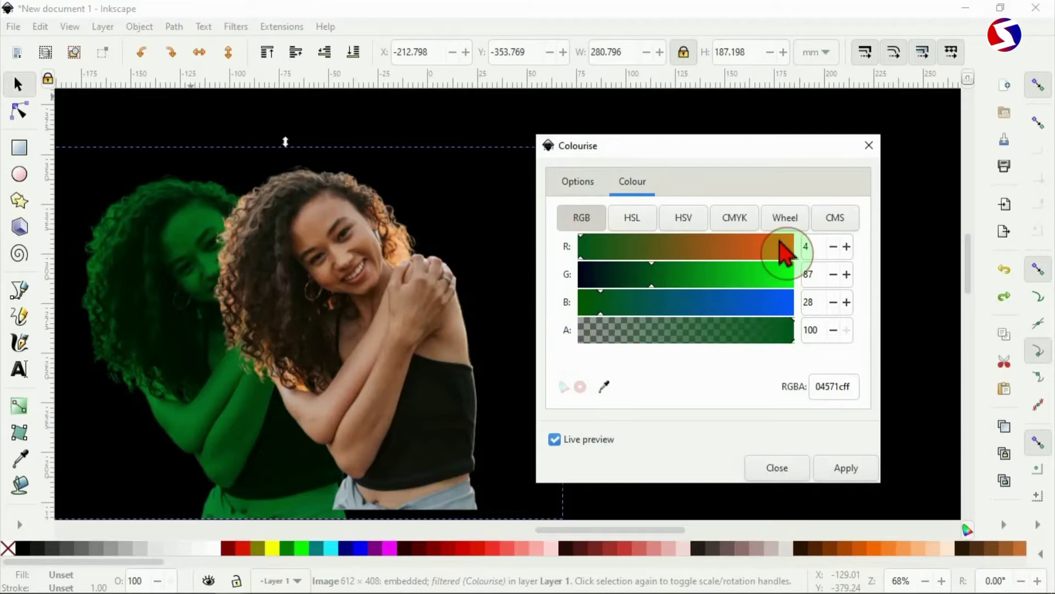
{"action": "left_click_drag", "start_coordinate": [777, 246], "coordinate": [794, 247]}
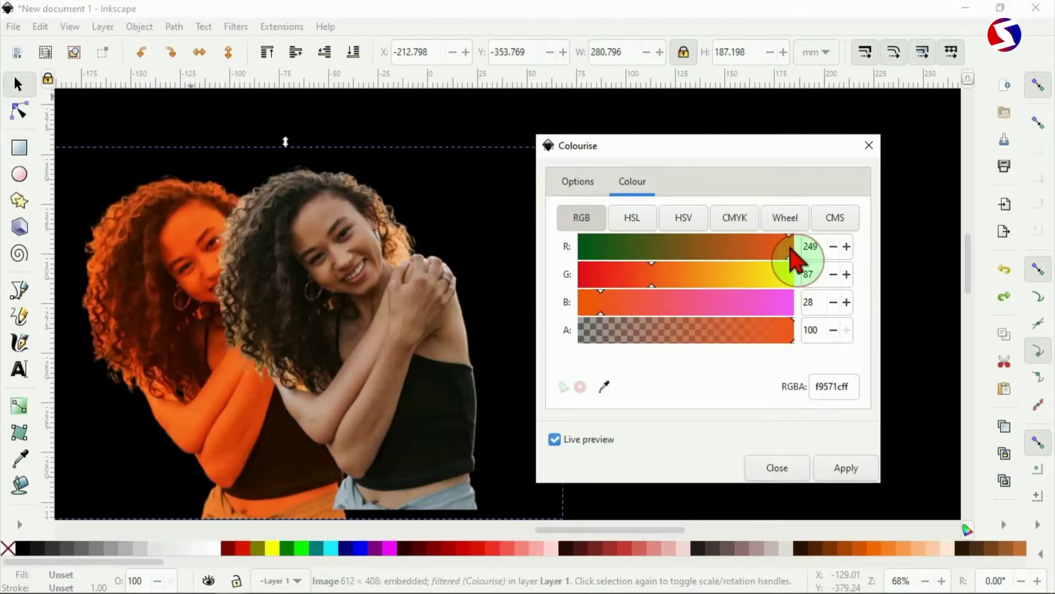
{"action": "left_click_drag", "start_coordinate": [788, 252], "coordinate": [589, 252]}
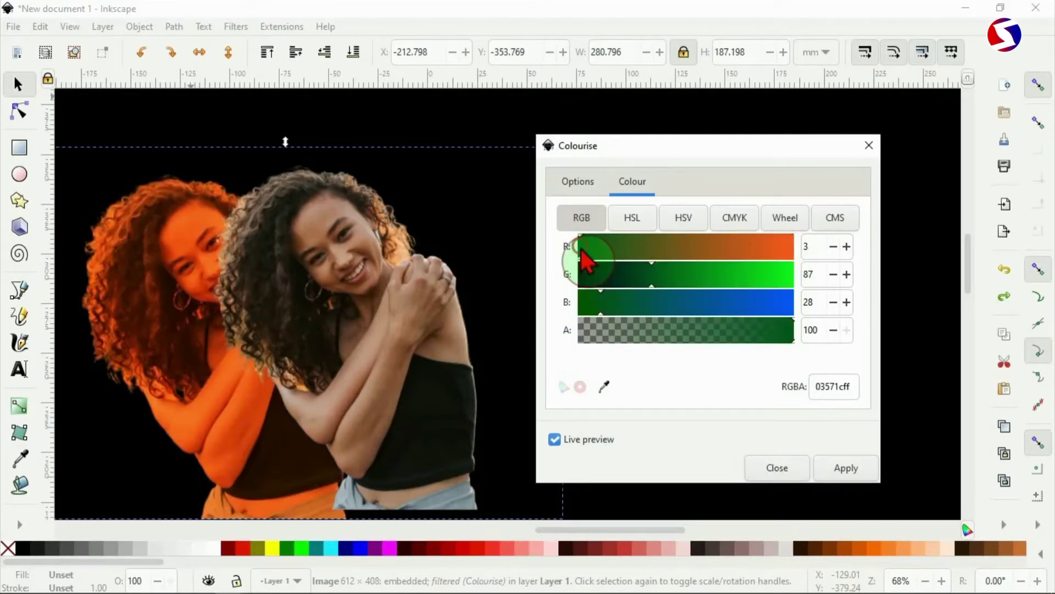
{"action": "left_click_drag", "start_coordinate": [589, 259], "coordinate": [609, 282]}
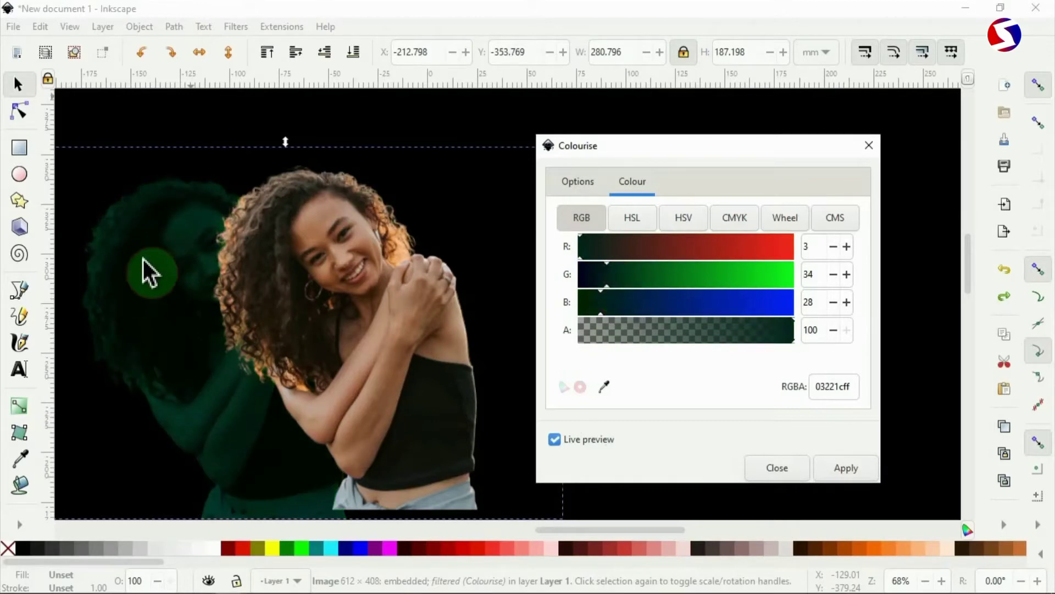
{"action": "mouse_move", "coordinate": [195, 300]}
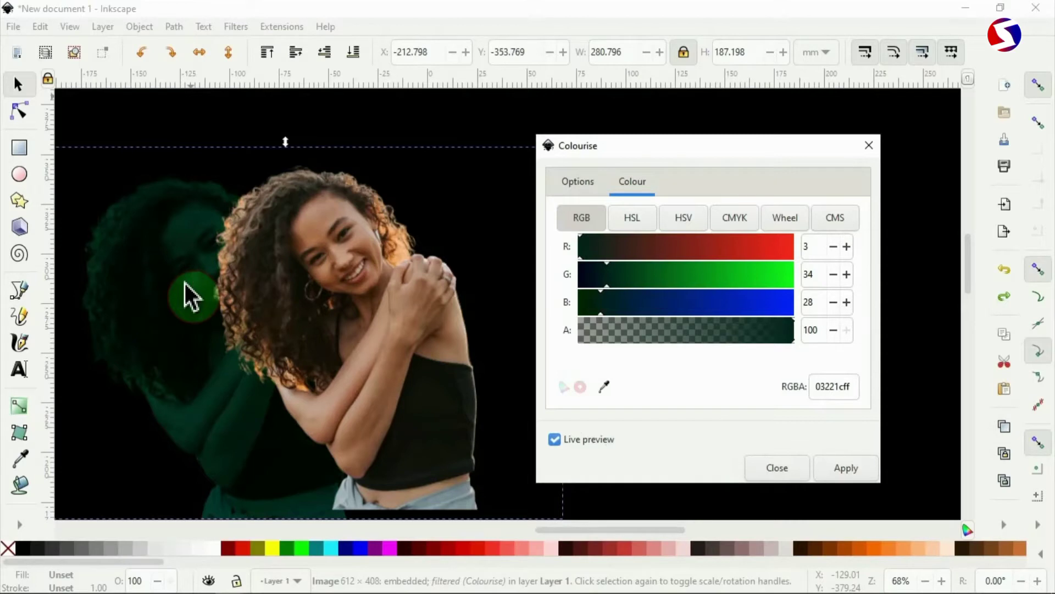
{"action": "mouse_move", "coordinate": [263, 296]}
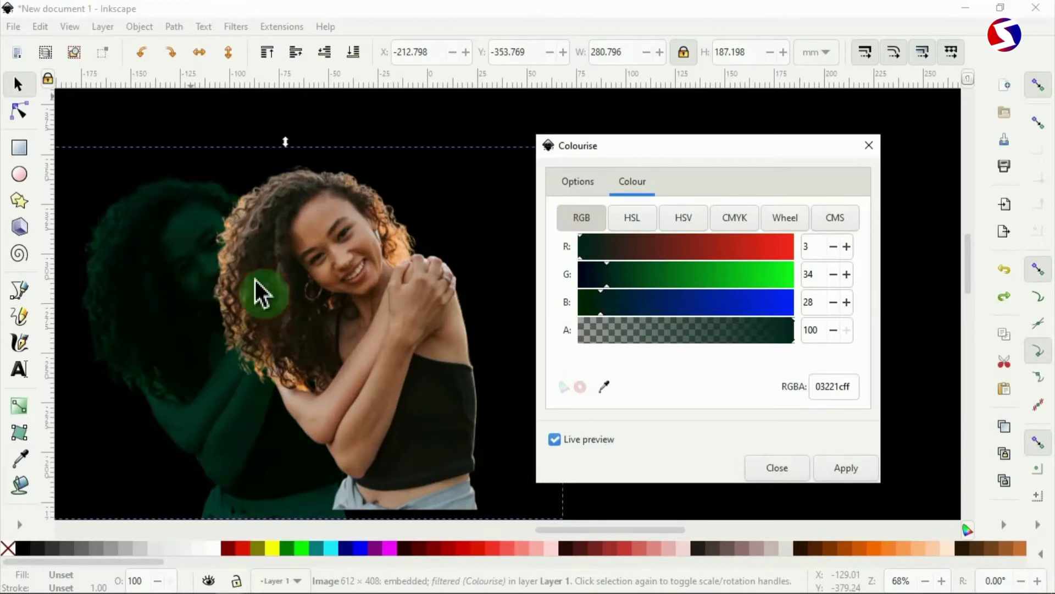
Set Colourise Harsh light and Normal light to 0 for a flat teal silhouette
{"action": "left_click", "coordinate": [576, 180]}
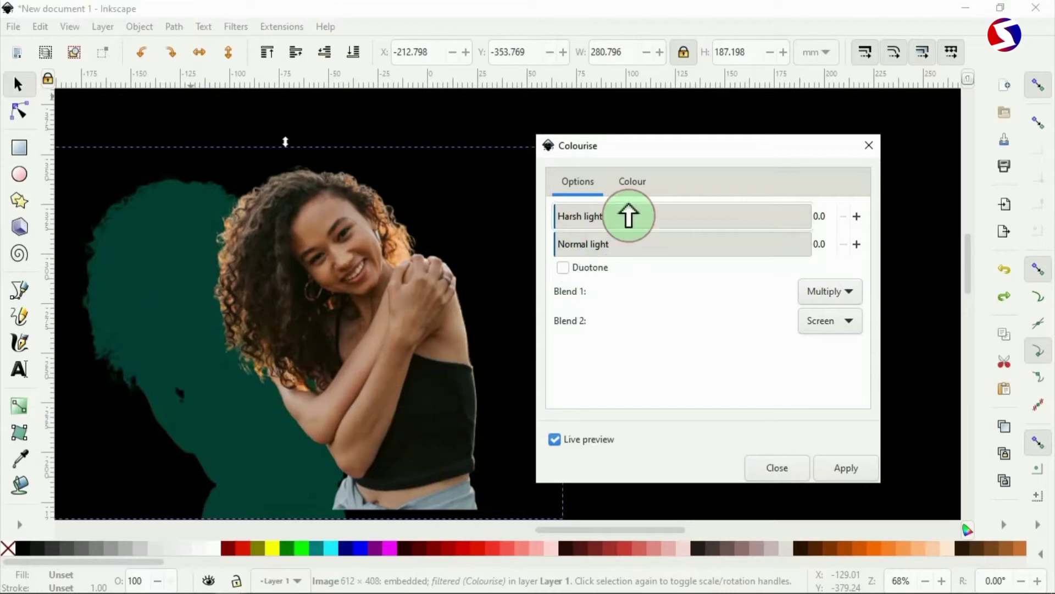
{"action": "left_click", "coordinate": [632, 181]}
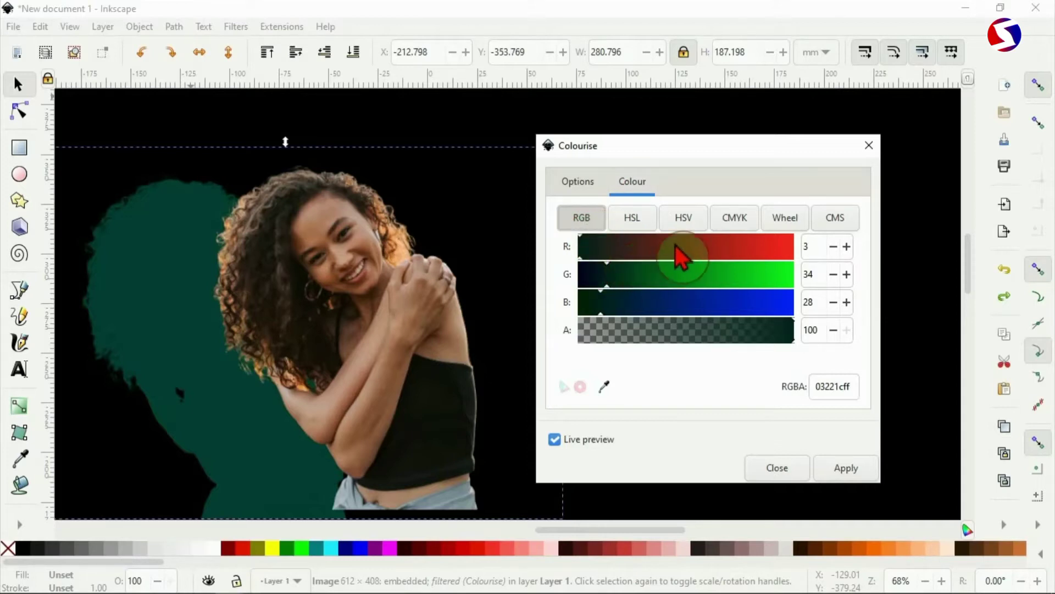
{"action": "mouse_move", "coordinate": [606, 262]}
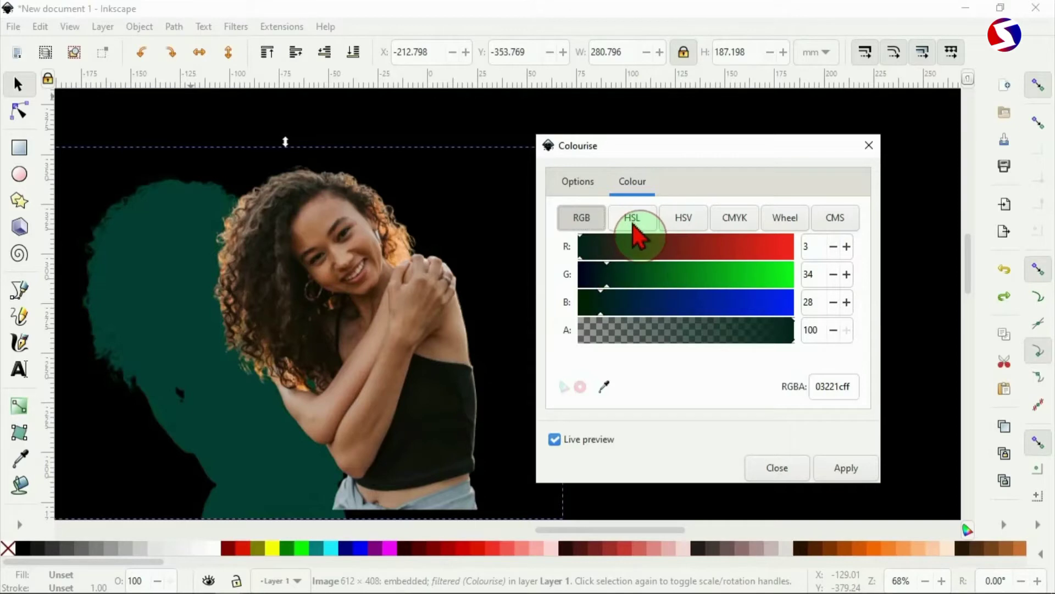
Set the Colourise colour to HSV hue 300, saturation 100, value 100, and apply
{"action": "left_click", "coordinate": [631, 218]}
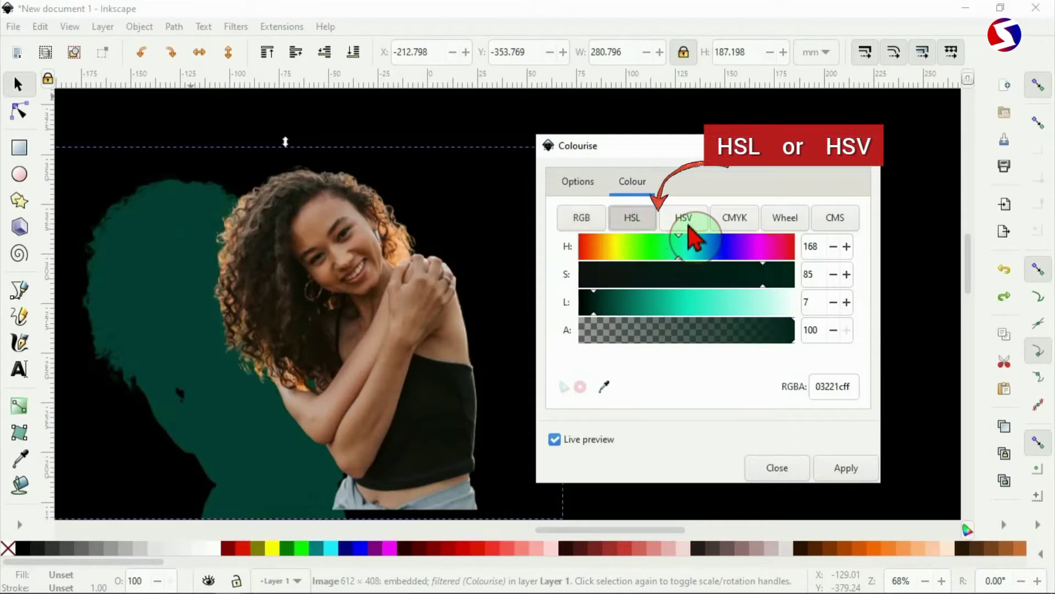
{"action": "left_click", "coordinate": [684, 218]}
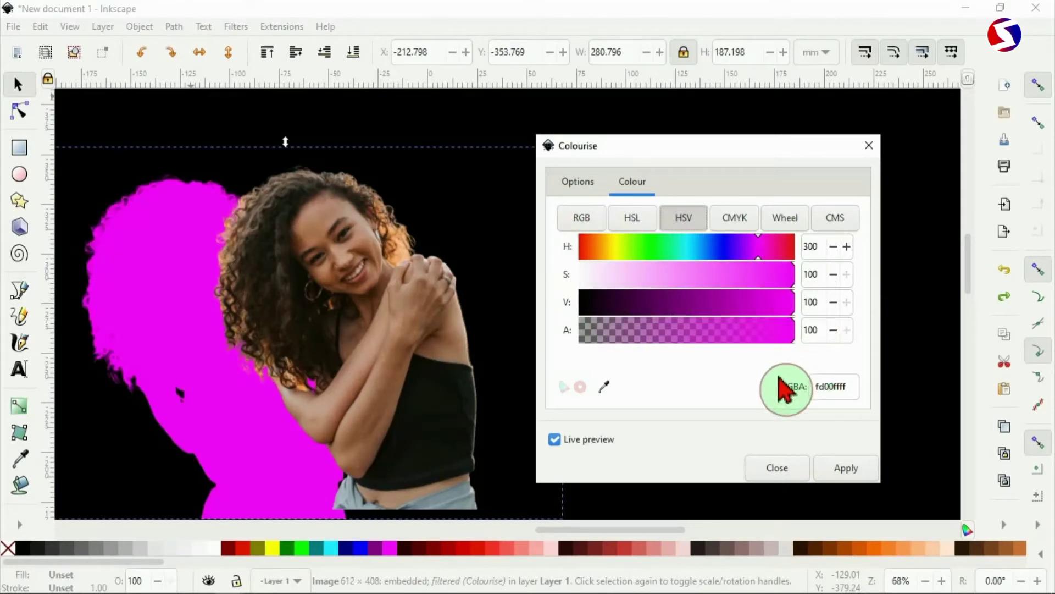
{"action": "left_click", "coordinate": [846, 467]}
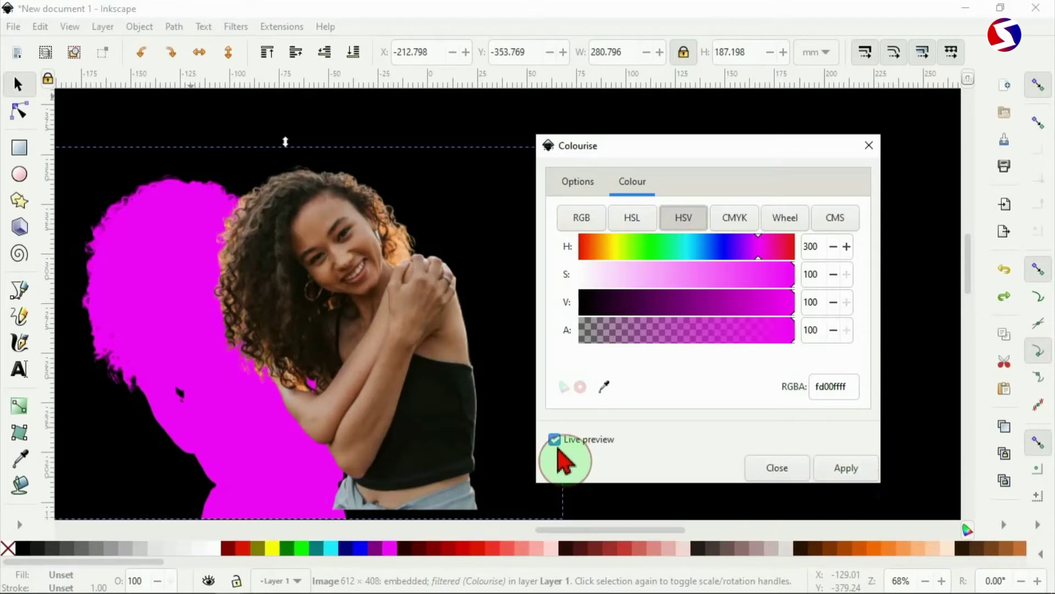
{"action": "left_click", "coordinate": [555, 438]}
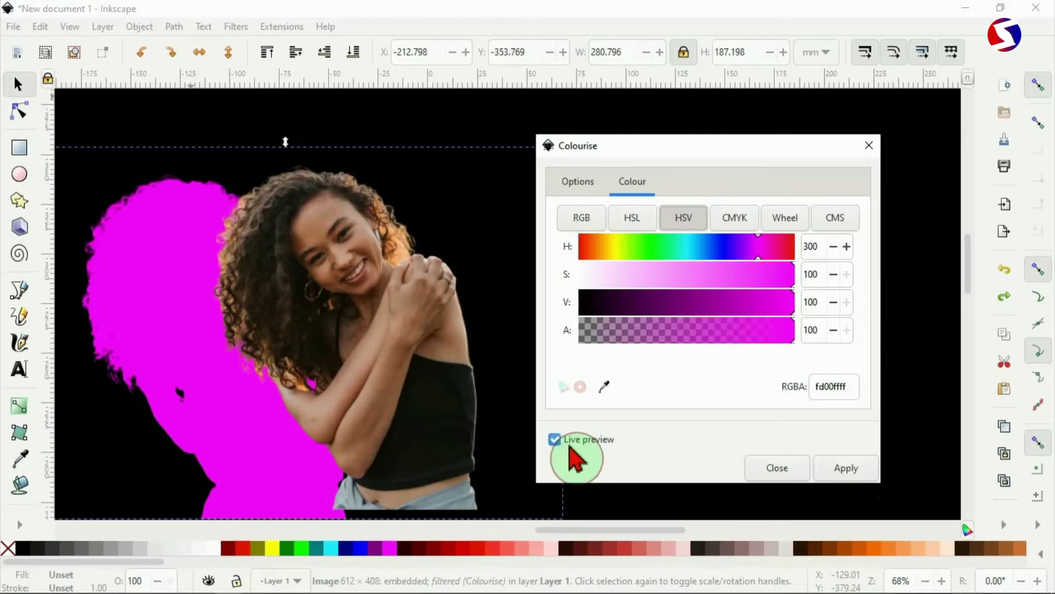
{"action": "mouse_move", "coordinate": [809, 462]}
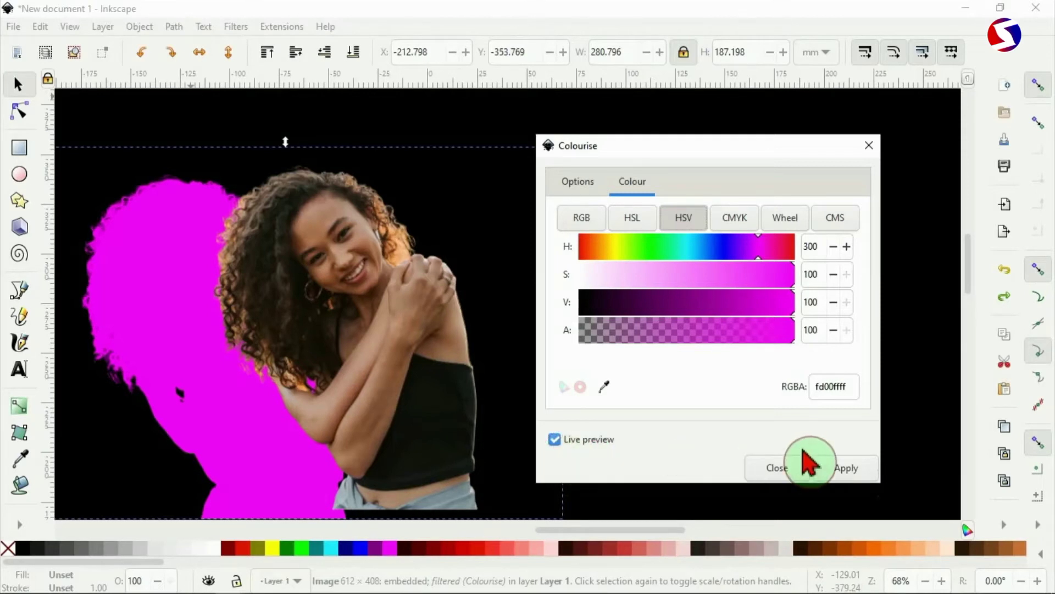
{"action": "left_click", "coordinate": [555, 439]}
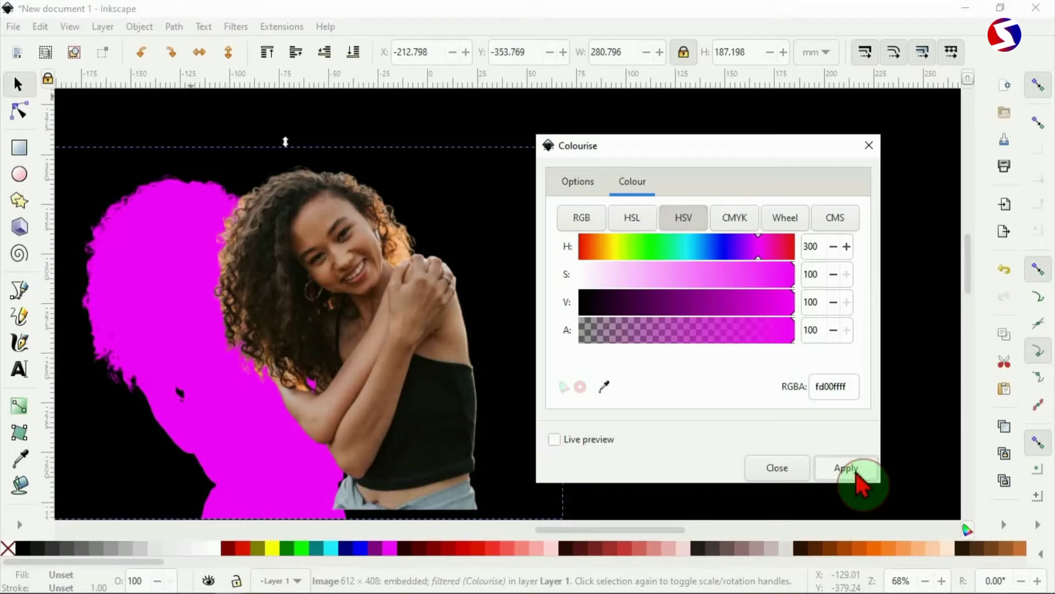
{"action": "mouse_move", "coordinate": [868, 155]}
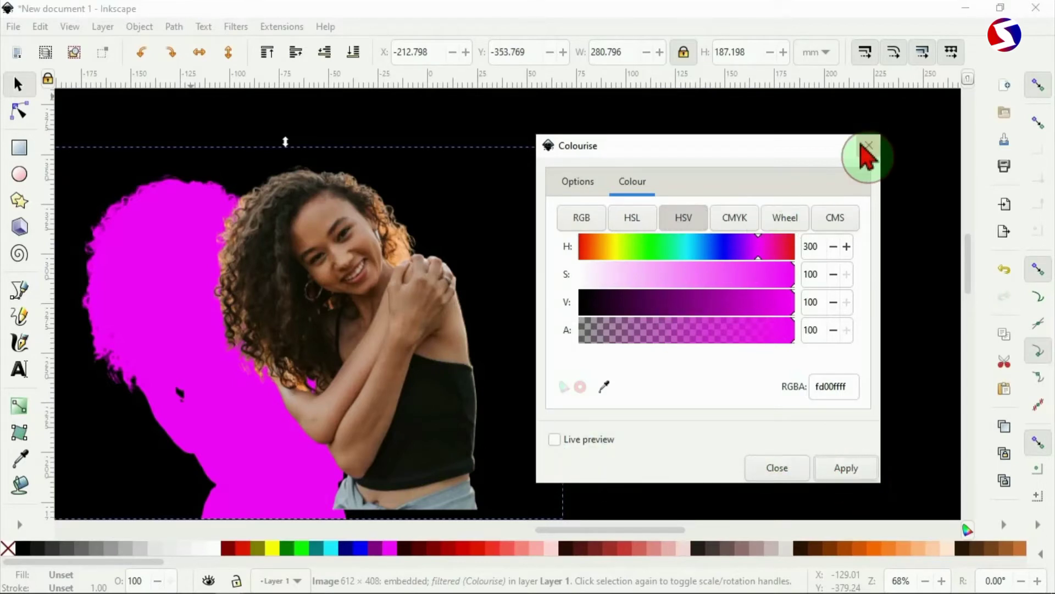
Close the Colourise dialog and open Fill and Stroke for the magenta silhouette
{"action": "left_click", "coordinate": [870, 147]}
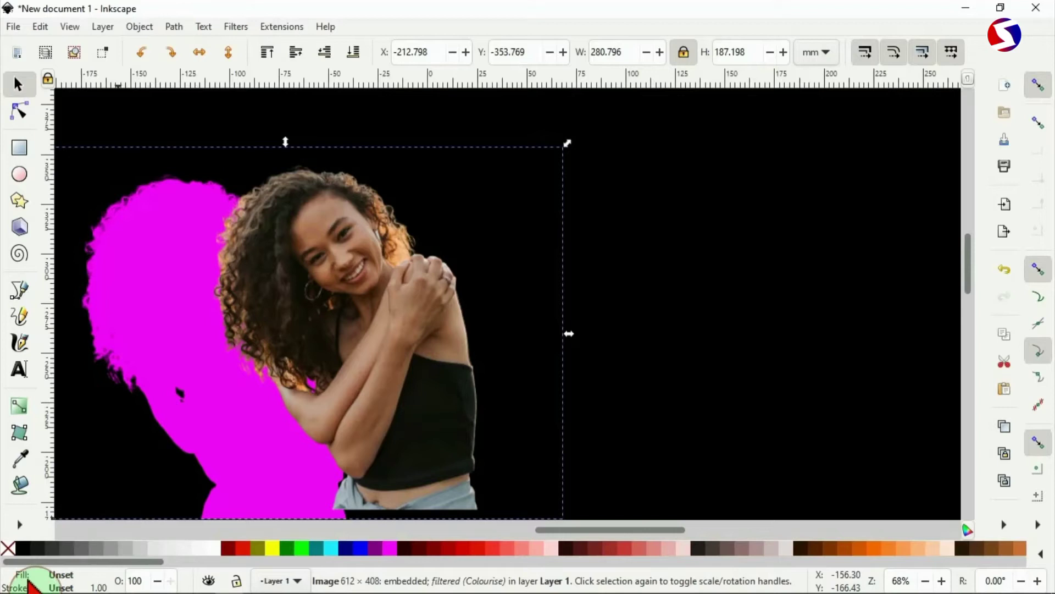
{"action": "mouse_move", "coordinate": [61, 576]}
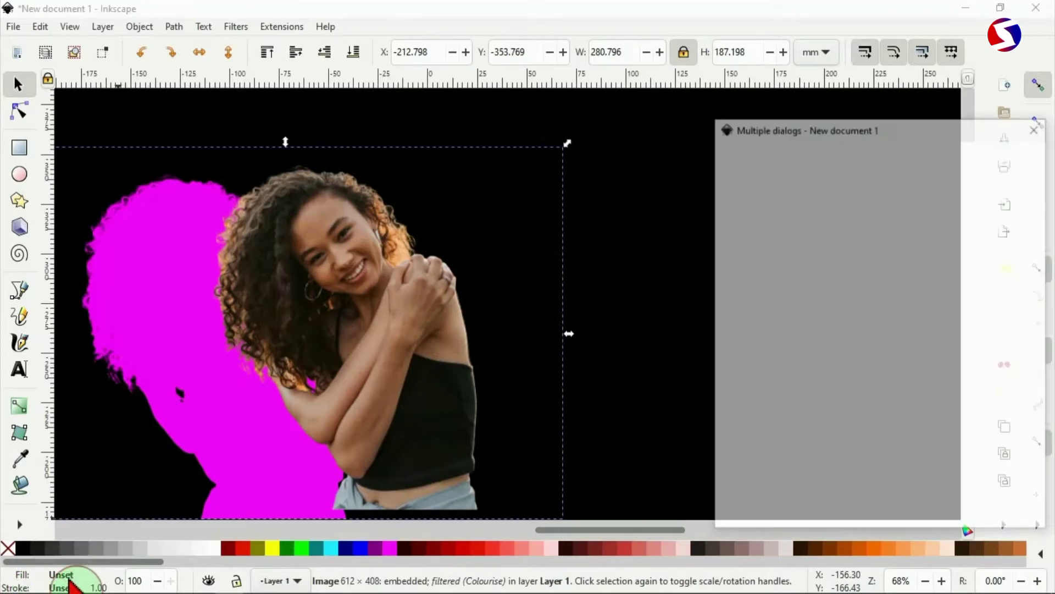
{"action": "left_click", "coordinate": [777, 166]}
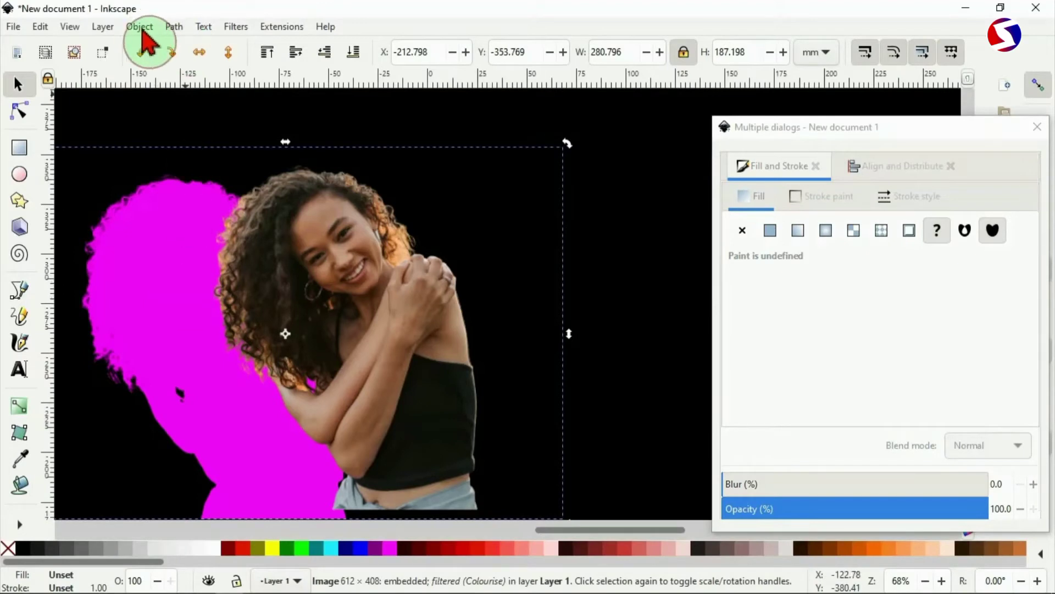
Raise the magenta silhouette's blur to about 30% in Fill and Stroke
{"action": "left_click", "coordinate": [139, 27]}
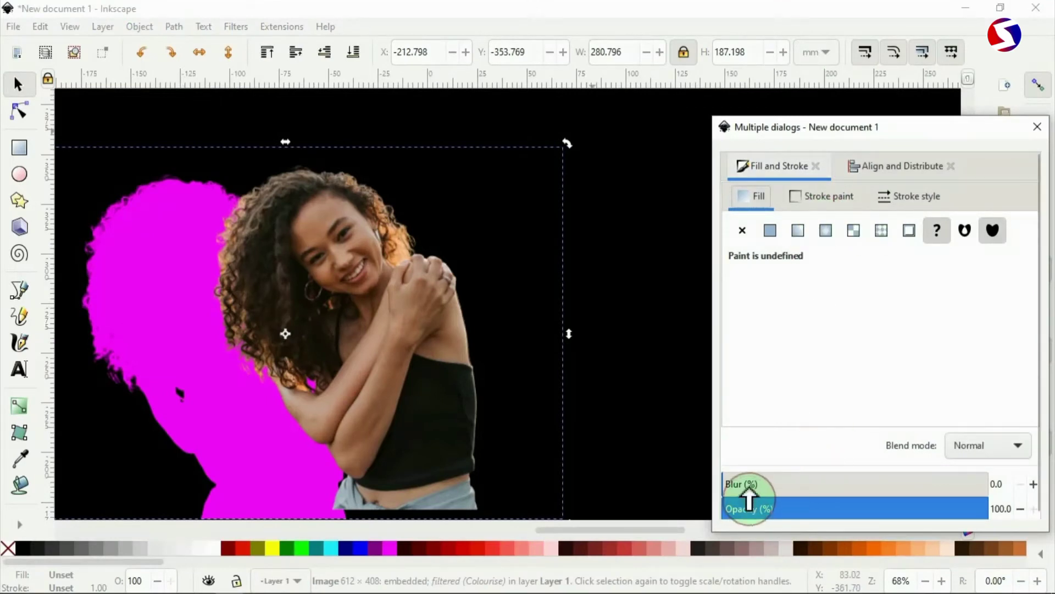
{"action": "left_click_drag", "start_coordinate": [749, 497], "coordinate": [768, 491]}
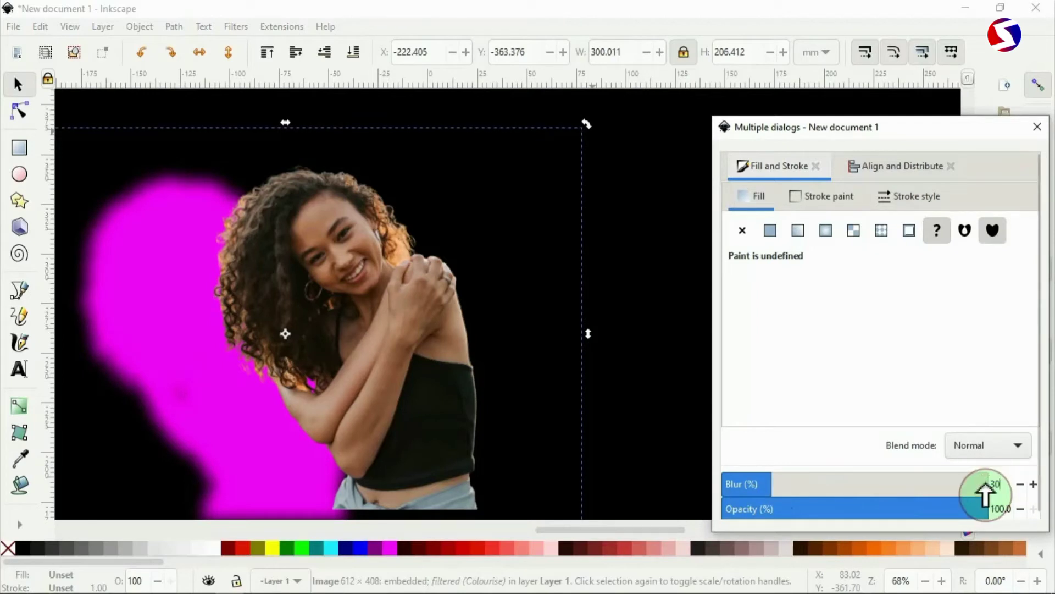
{"action": "left_click_drag", "start_coordinate": [990, 491], "coordinate": [949, 483]}
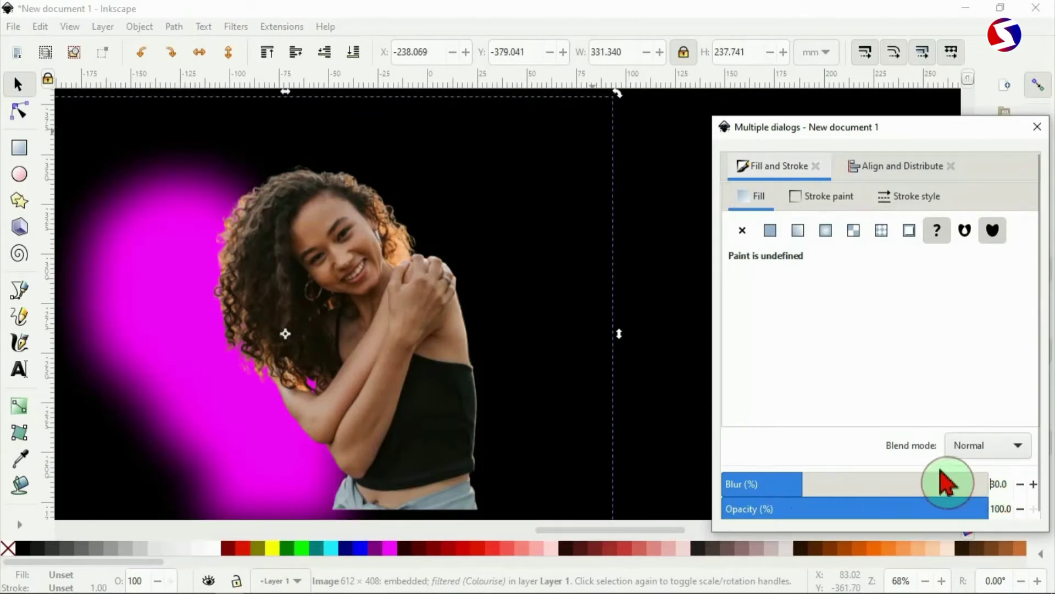
{"action": "mouse_move", "coordinate": [1042, 131]}
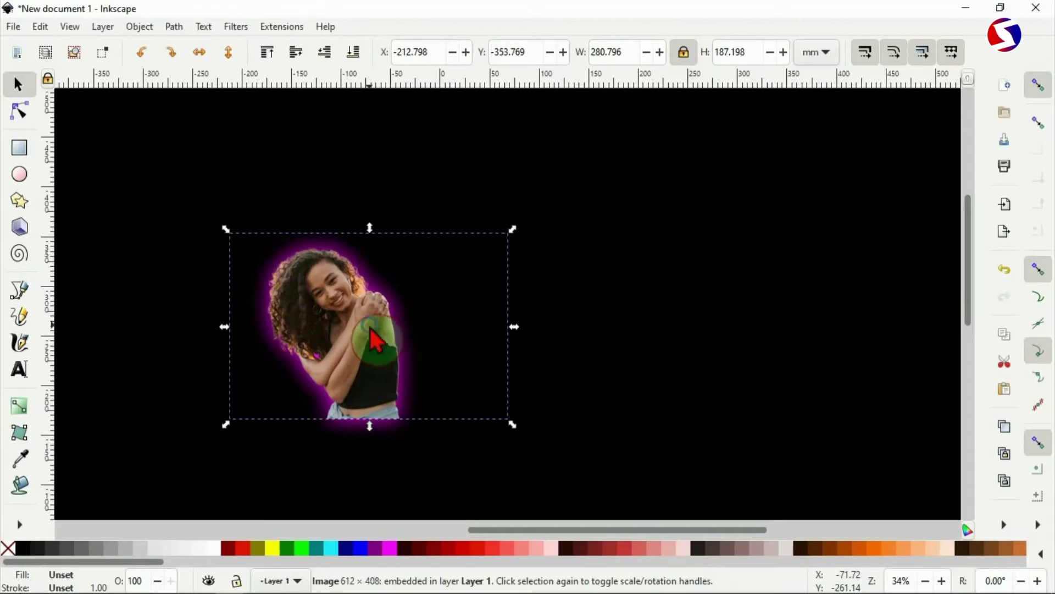
Duplicate the plain photo and move the copy right of the magenta-glow figure
{"action": "right_click", "coordinate": [374, 339]}
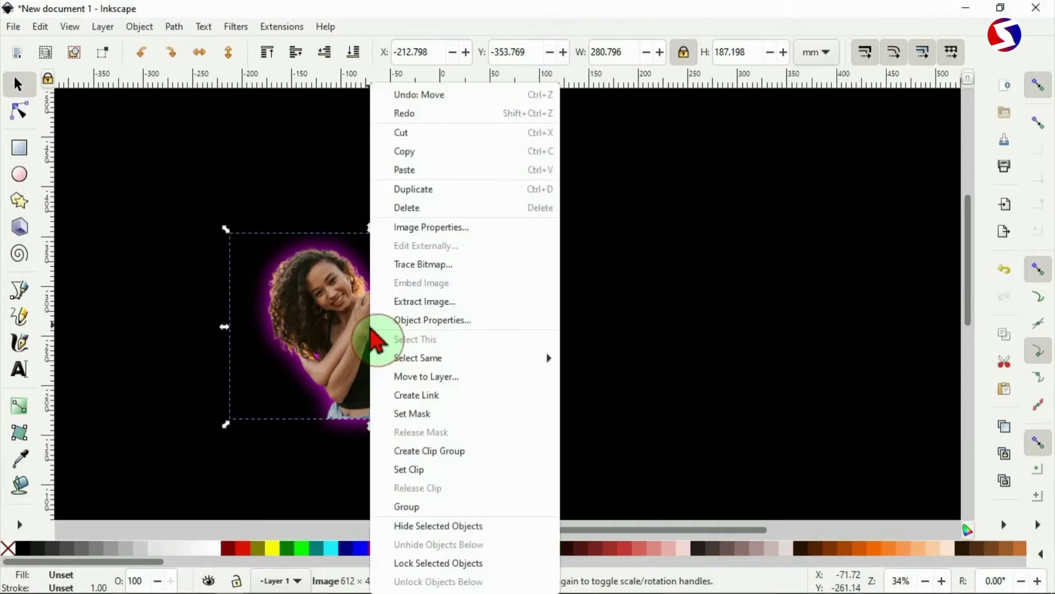
{"action": "mouse_move", "coordinate": [437, 189]}
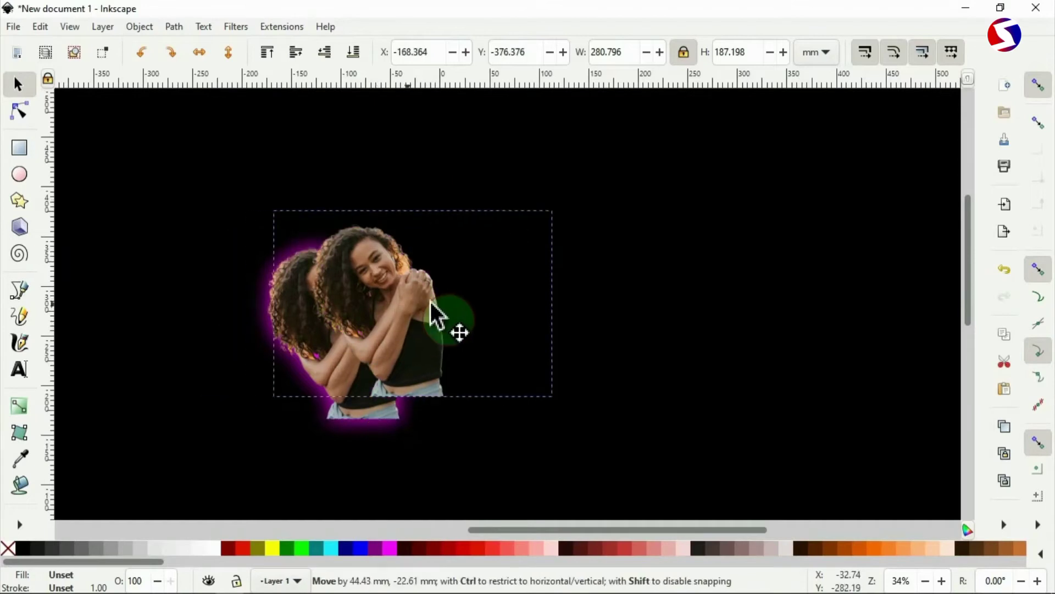
{"action": "left_click_drag", "start_coordinate": [434, 313], "coordinate": [535, 337]}
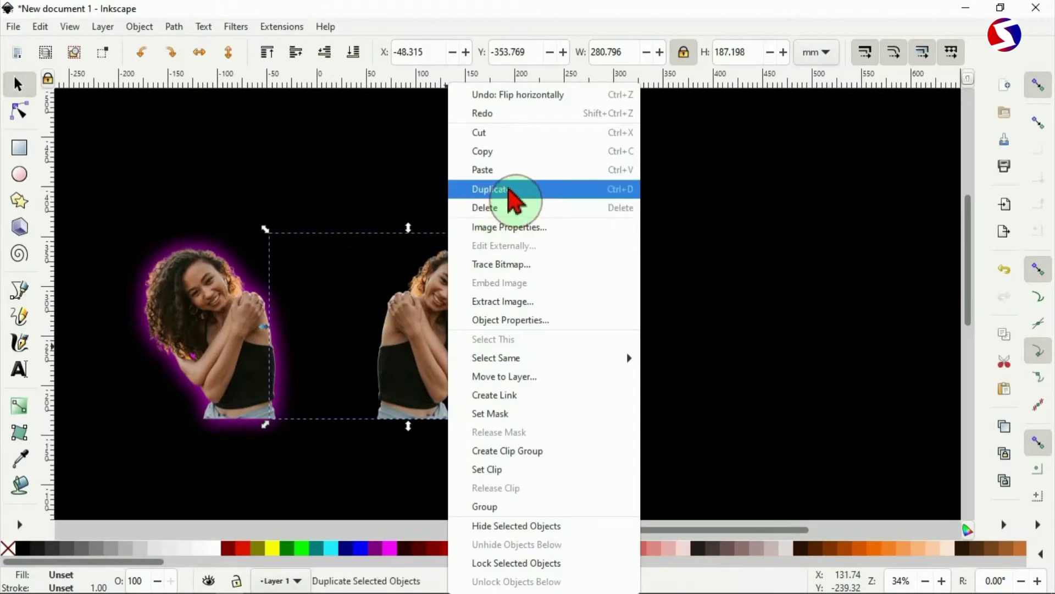
{"action": "left_click", "coordinate": [491, 189]}
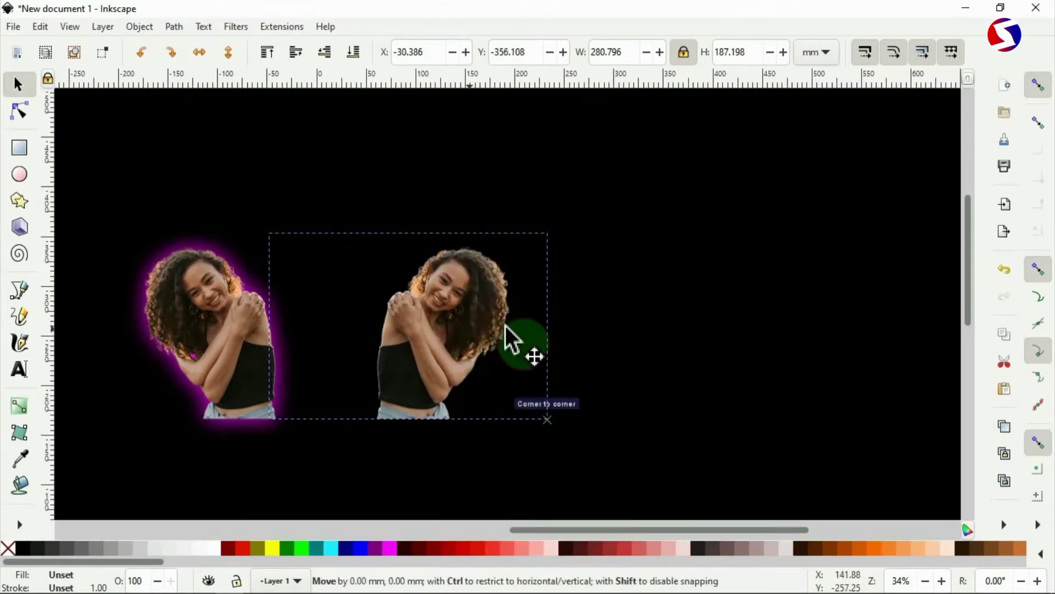
{"action": "left_click_drag", "start_coordinate": [532, 339], "coordinate": [578, 339]}
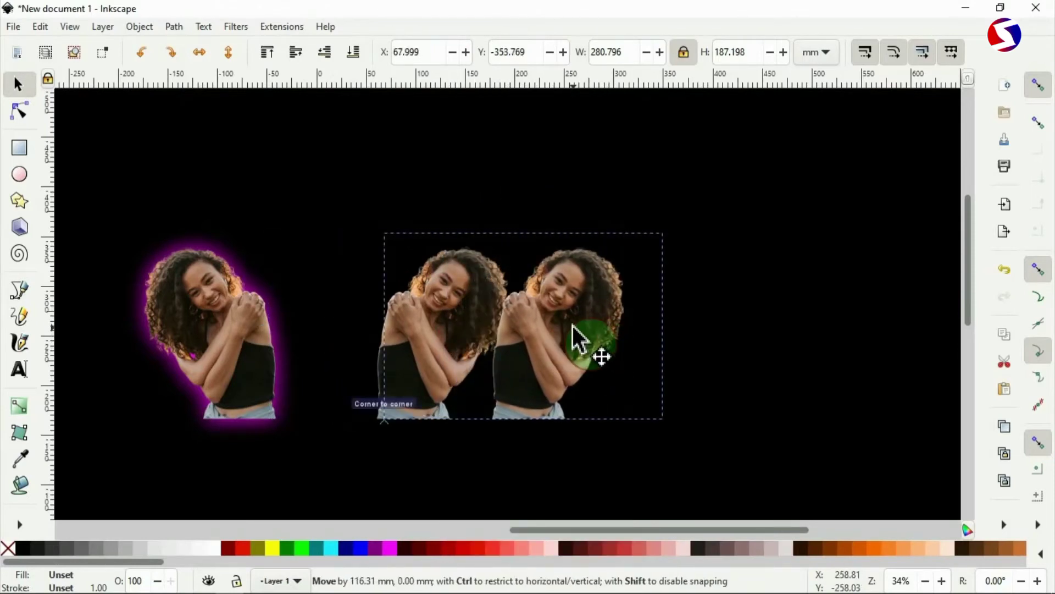
{"action": "left_click_drag", "start_coordinate": [603, 357], "coordinate": [435, 381]}
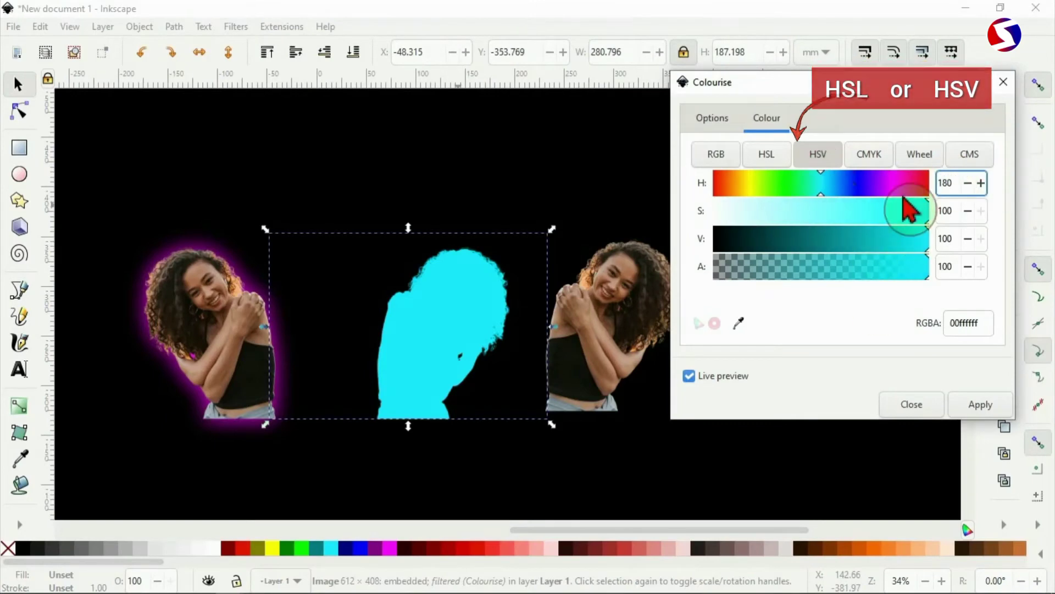
Colourise the middle copy cyan (hue 180) and open Fill and Stroke to blur it
{"action": "left_click", "coordinate": [911, 404]}
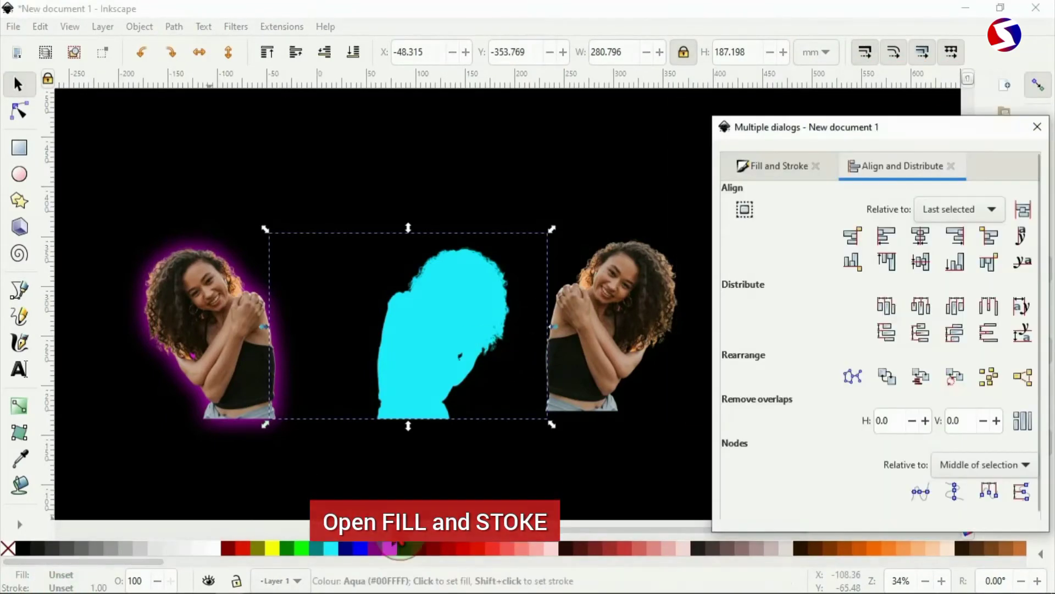
{"action": "left_click", "coordinate": [776, 166]}
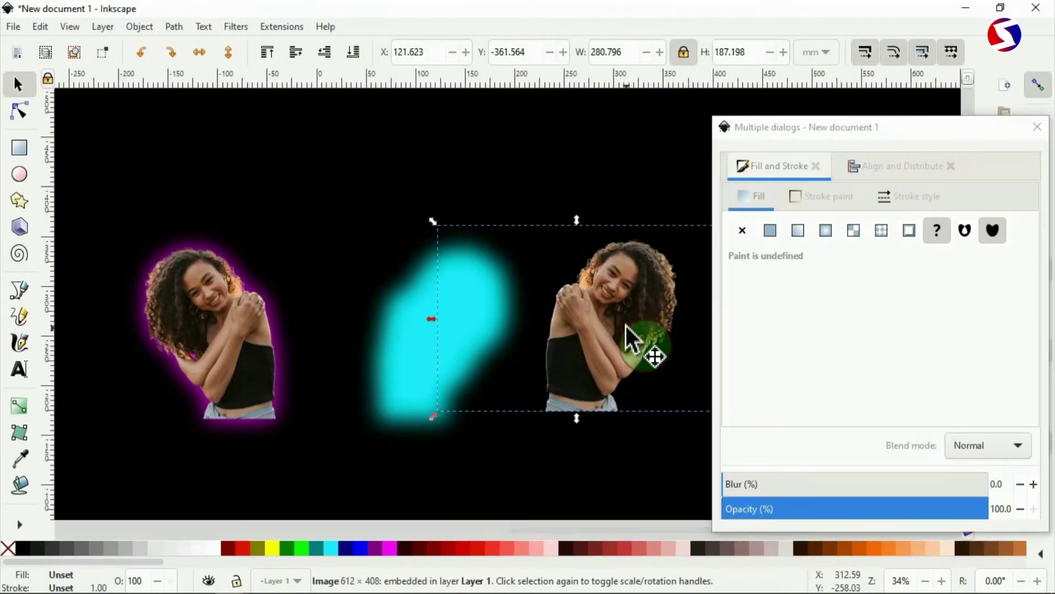
Drag the plain woman photo onto the cyan blurred silhouette and nudge it until the outlines match
{"action": "left_click_drag", "start_coordinate": [626, 351], "coordinate": [501, 353]}
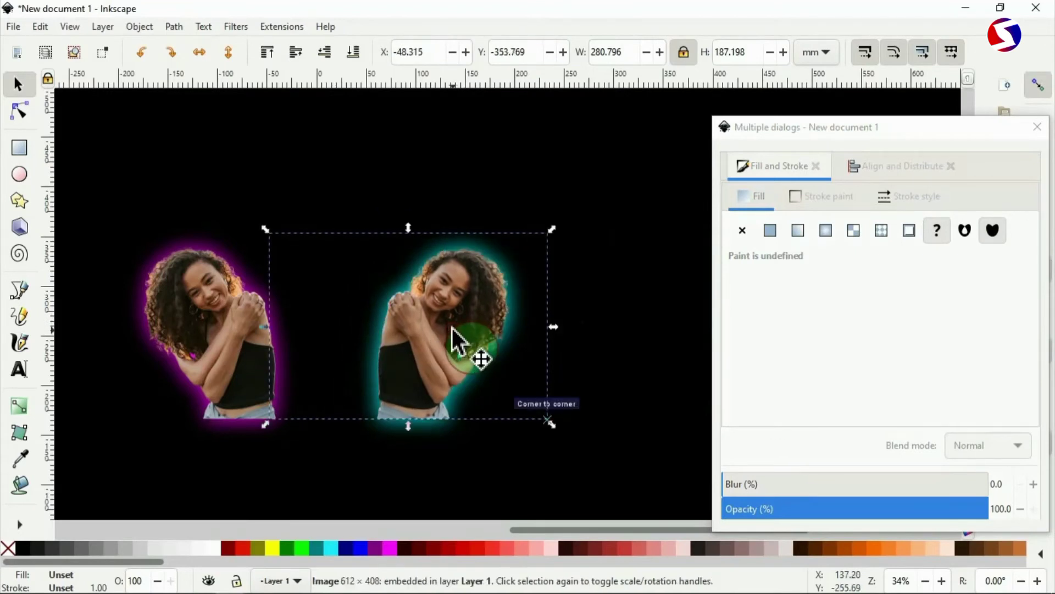
{"action": "mouse_move", "coordinate": [1040, 98]}
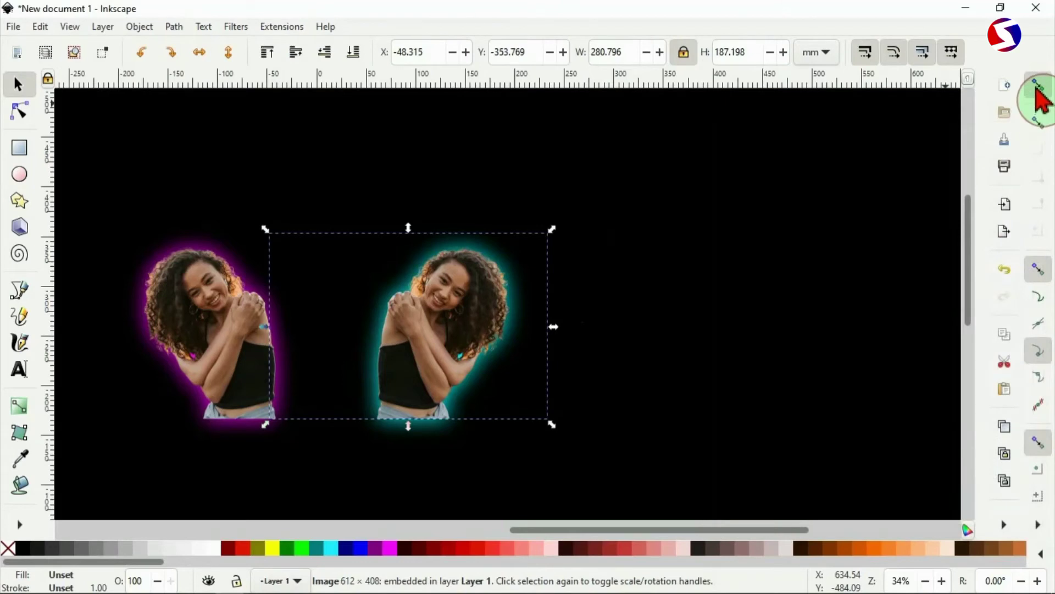
{"action": "mouse_move", "coordinate": [1036, 84]}
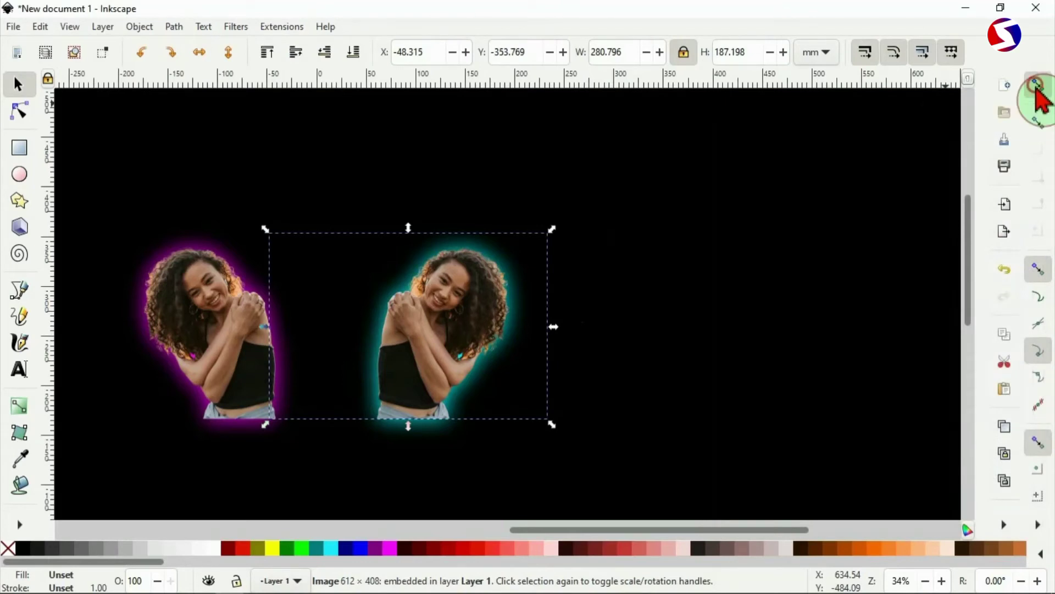
{"action": "left_click_drag", "start_coordinate": [407, 326], "coordinate": [489, 343]}
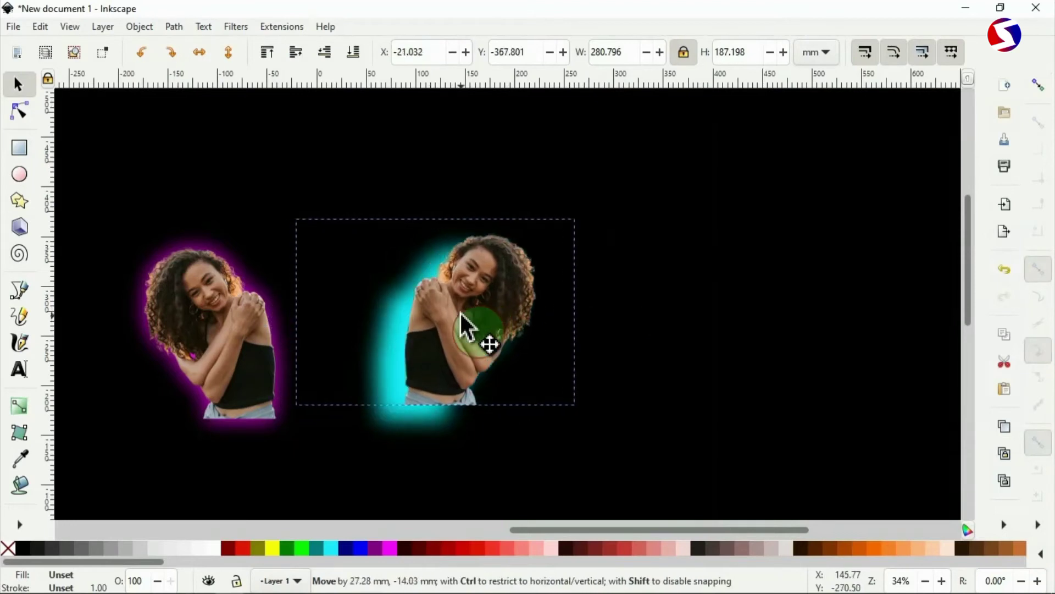
{"action": "left_click_drag", "start_coordinate": [464, 326], "coordinate": [458, 340]}
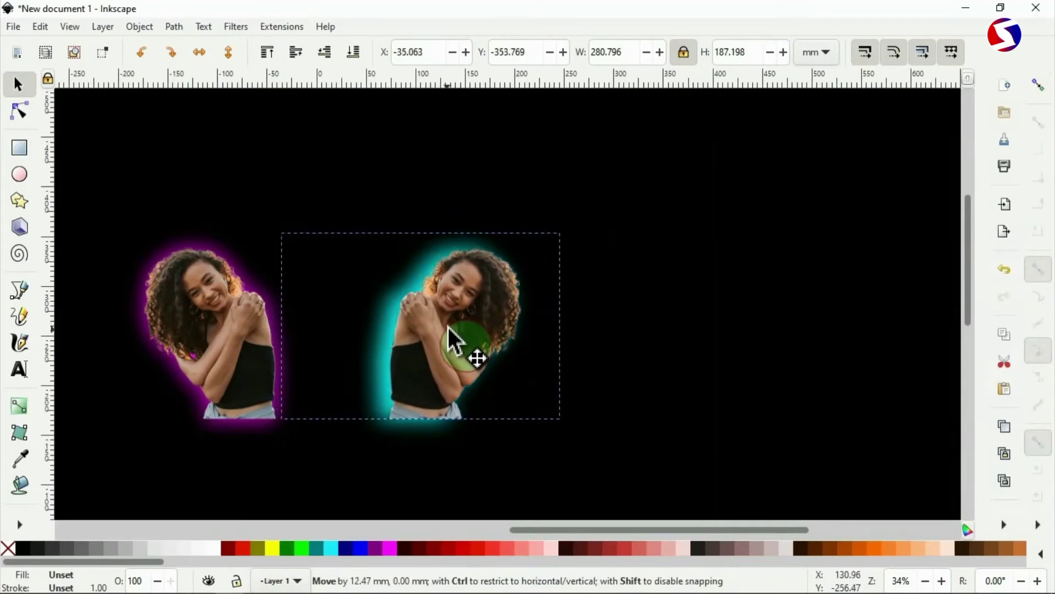
{"action": "left_click_drag", "start_coordinate": [474, 356], "coordinate": [465, 350]}
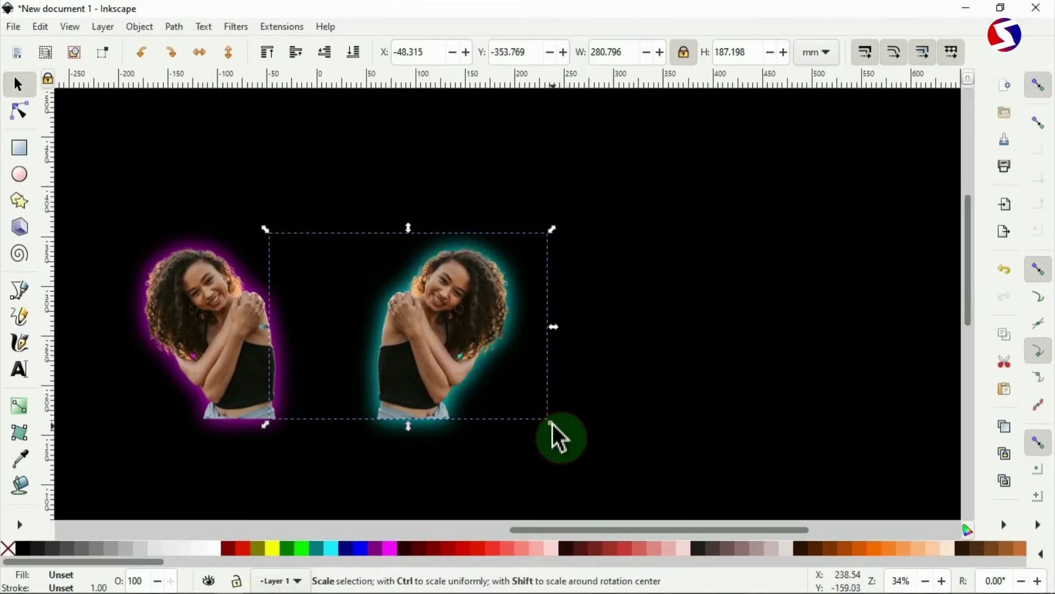
{"action": "left_click", "coordinate": [444, 337]}
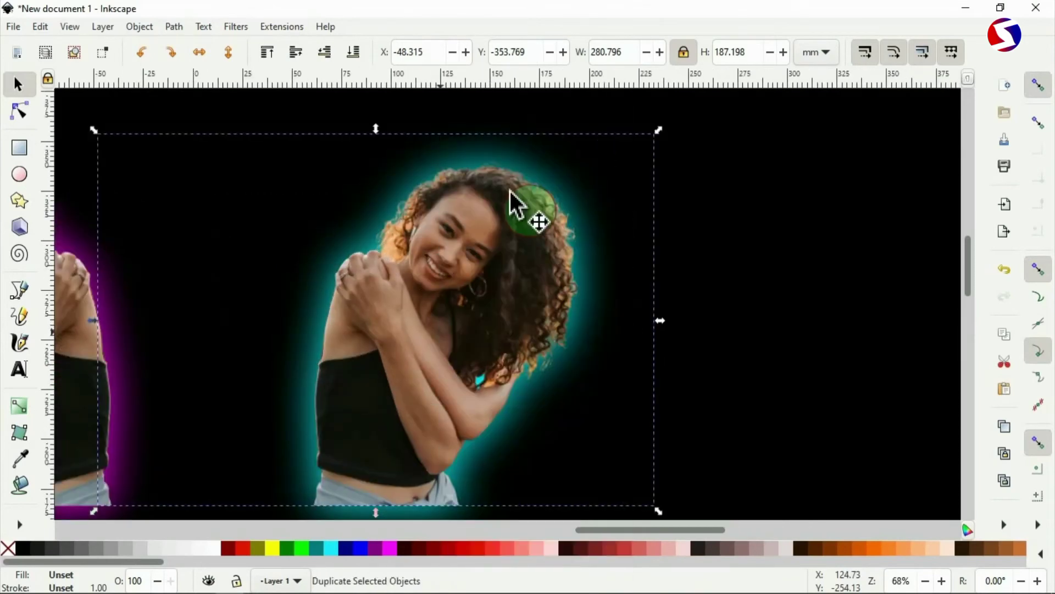
Shift the duplicate photo aside and apply the Colorize filter with white, previewing live
{"action": "left_click_drag", "start_coordinate": [539, 222], "coordinate": [521, 309]}
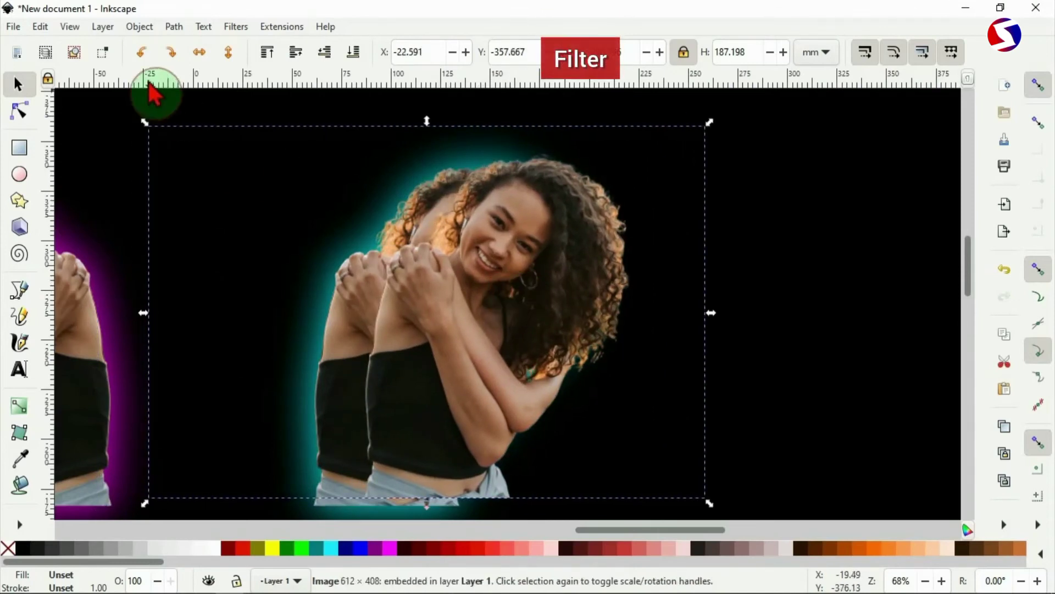
{"action": "left_click", "coordinate": [234, 27]}
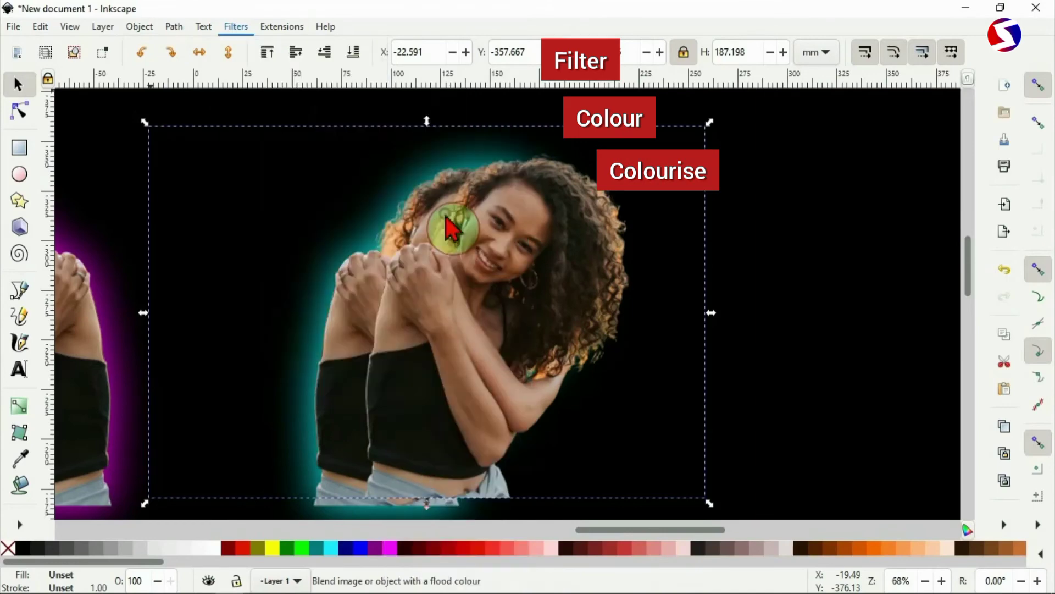
{"action": "left_click", "coordinate": [657, 169]}
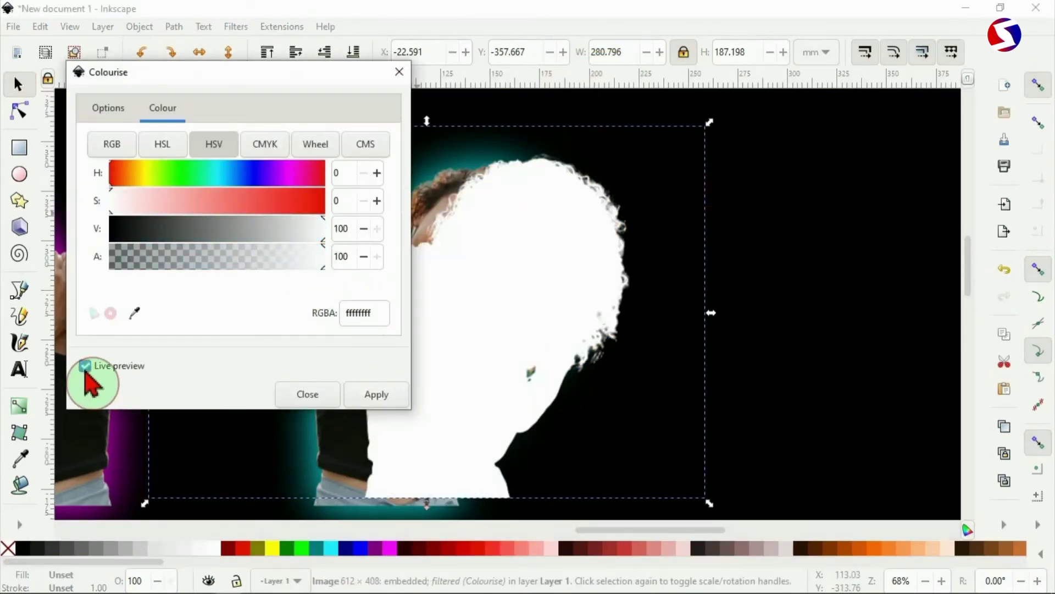
{"action": "left_click", "coordinate": [307, 394]}
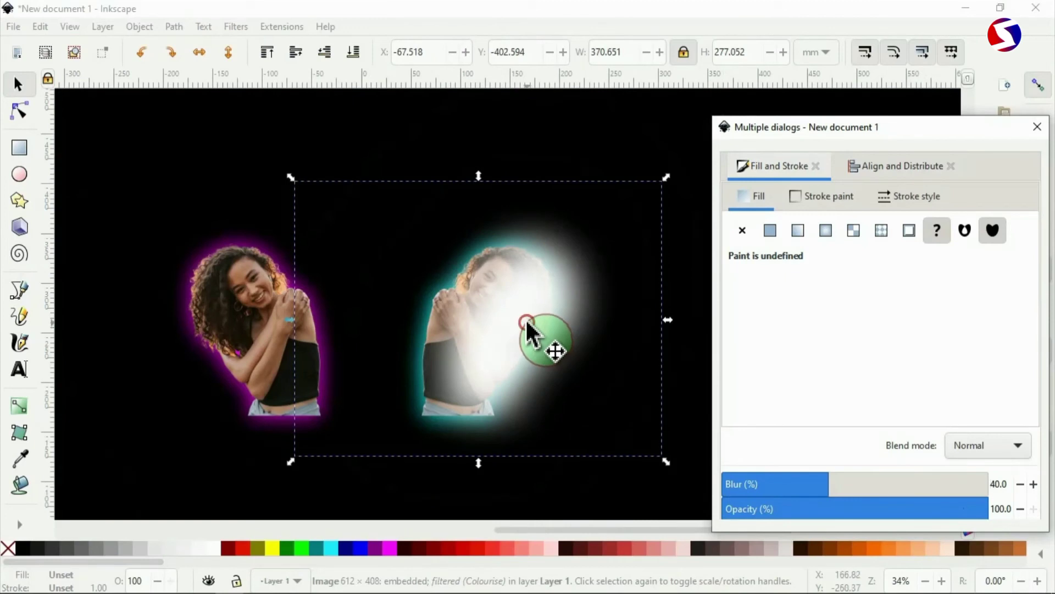
Drag the white blurred copy left onto the teal-glow woman and fine-tune its position
{"action": "left_click_drag", "start_coordinate": [545, 333], "coordinate": [485, 337]}
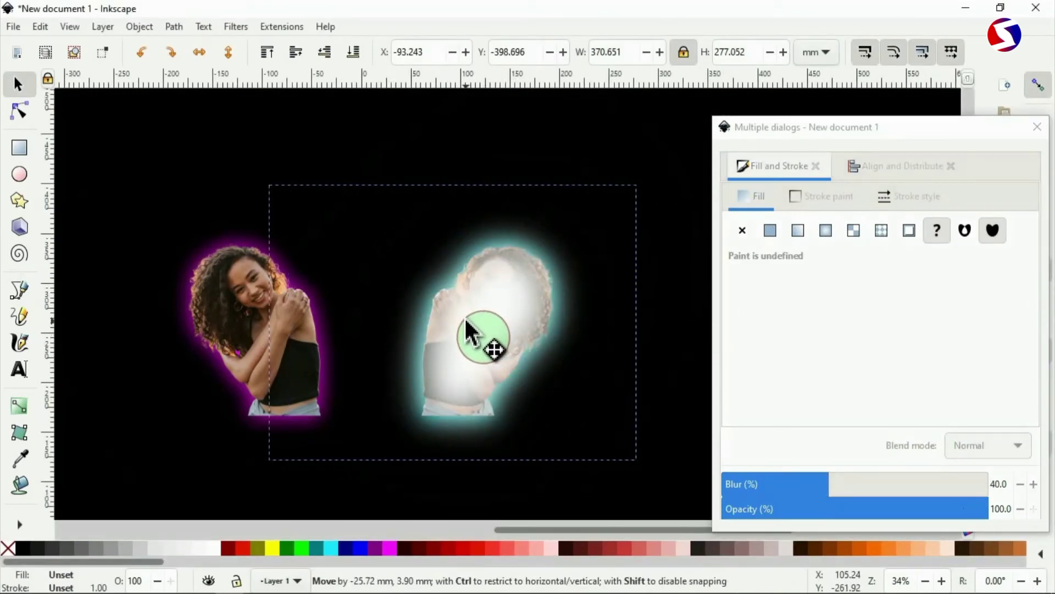
{"action": "left_click_drag", "start_coordinate": [481, 336], "coordinate": [512, 329]}
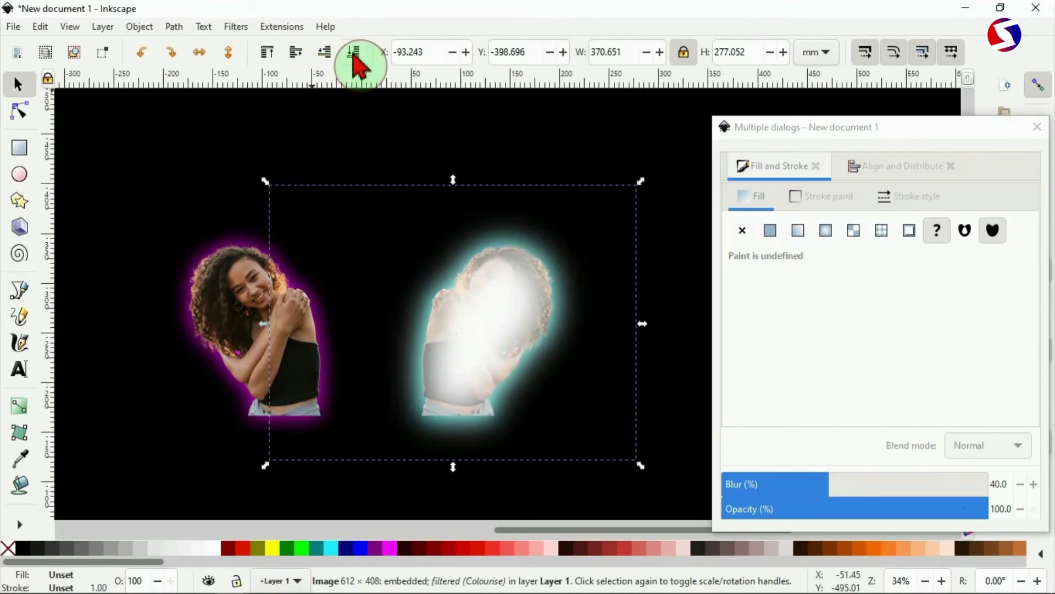
{"action": "mouse_move", "coordinate": [353, 53]}
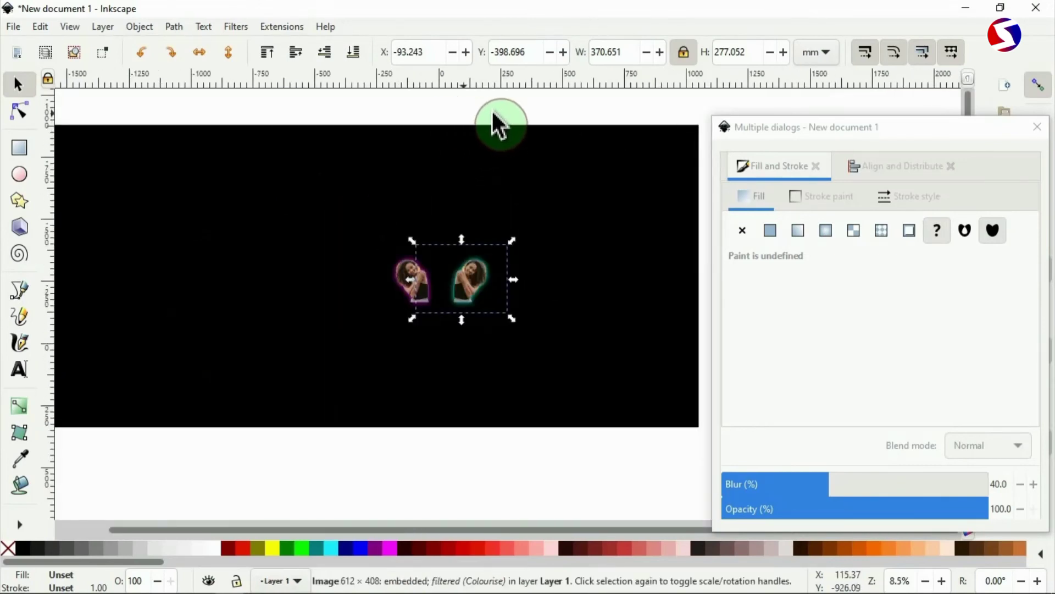
{"action": "mouse_move", "coordinate": [482, 129]}
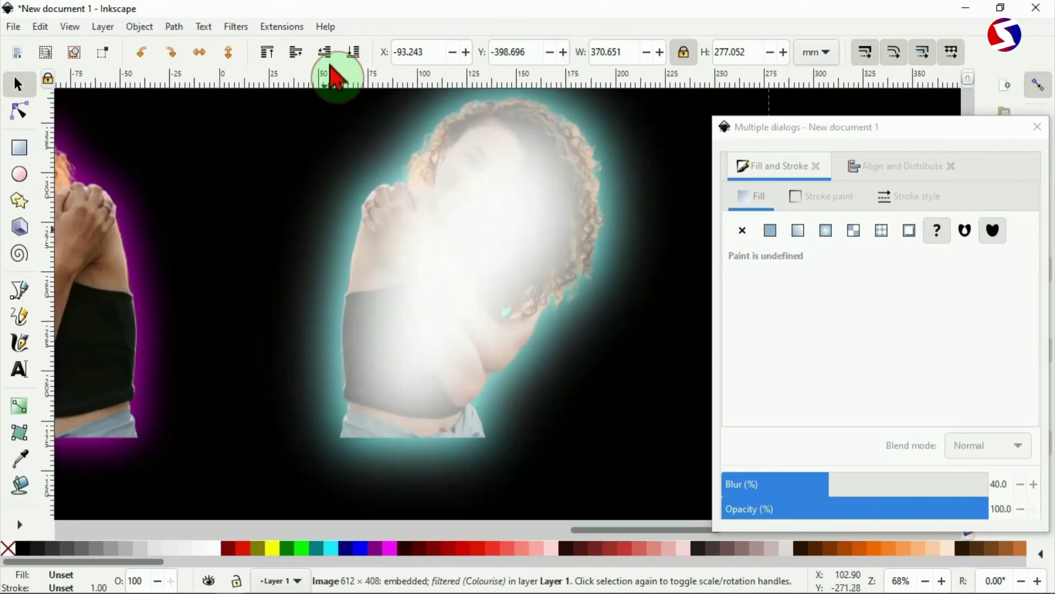
{"action": "mouse_move", "coordinate": [325, 53]}
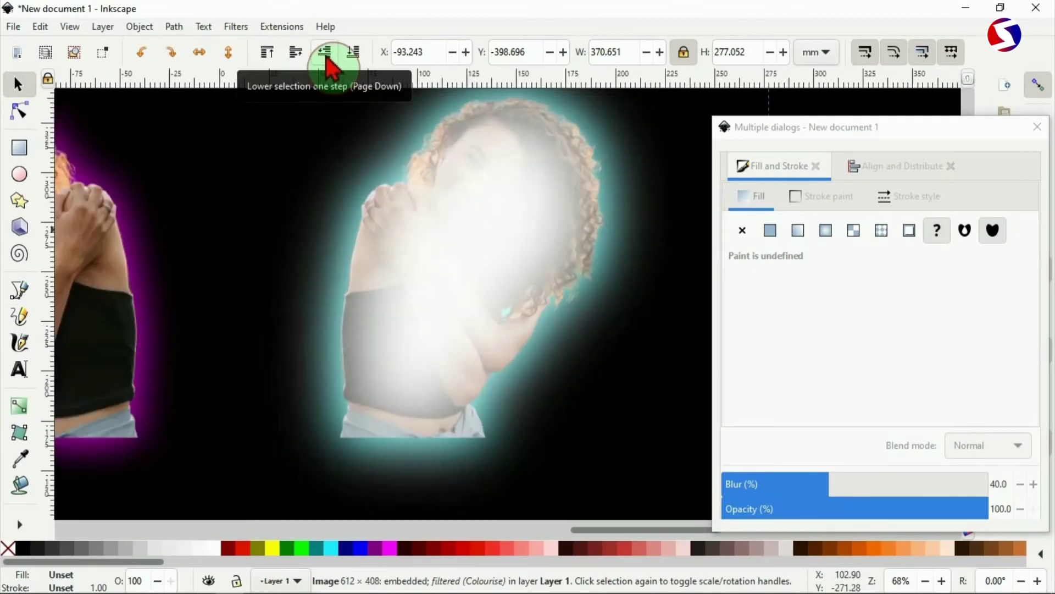